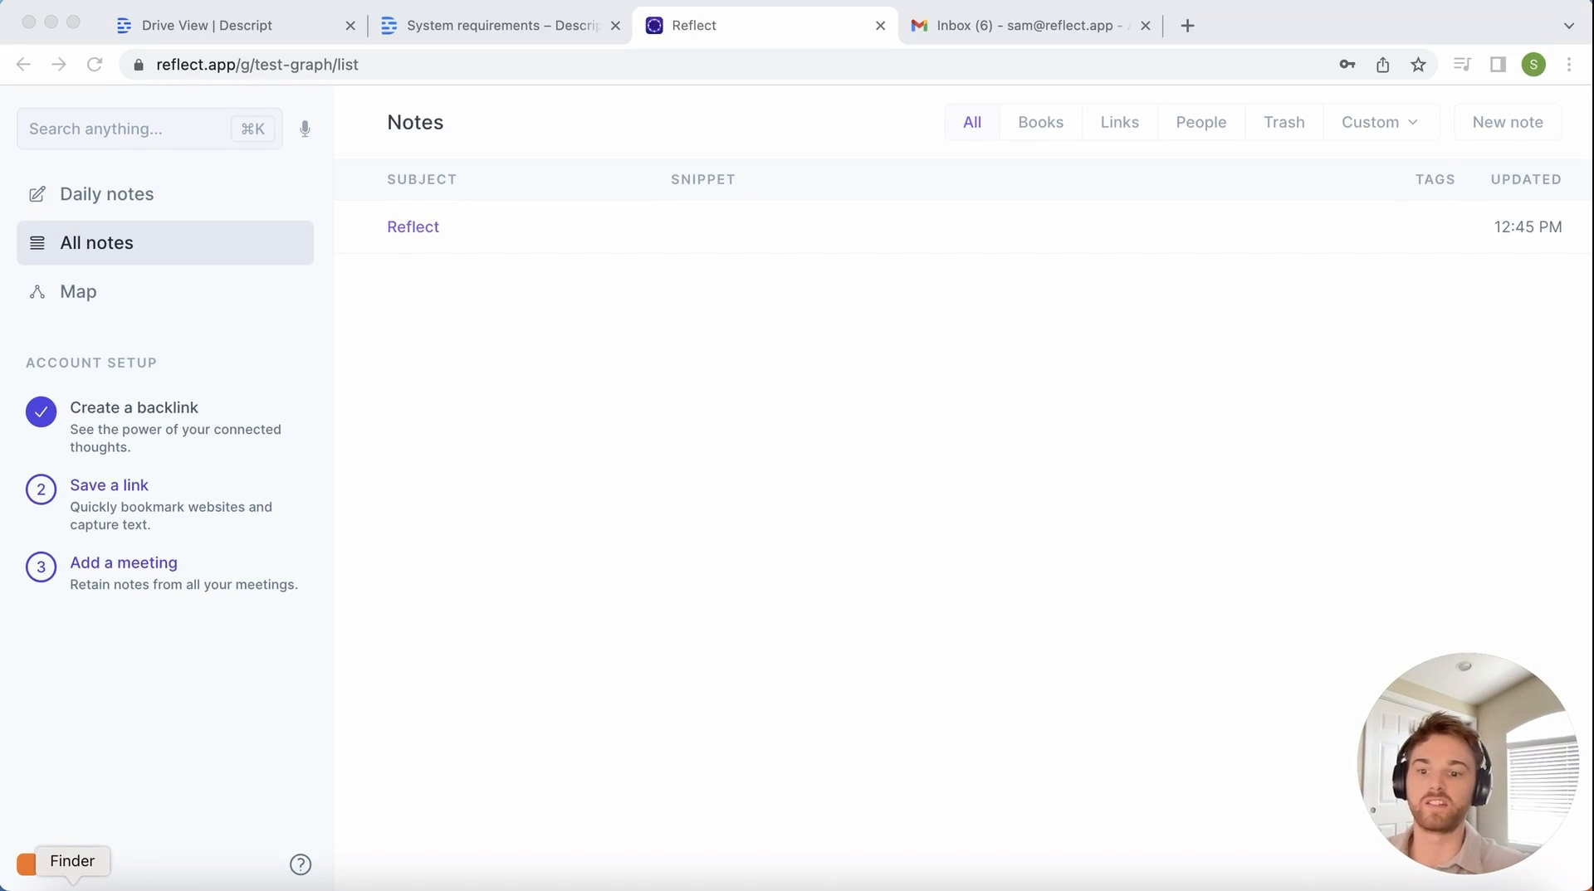
Step: Open Finder on the Downloads folder showing the Apple Notes Exporter workflow
click(71, 860)
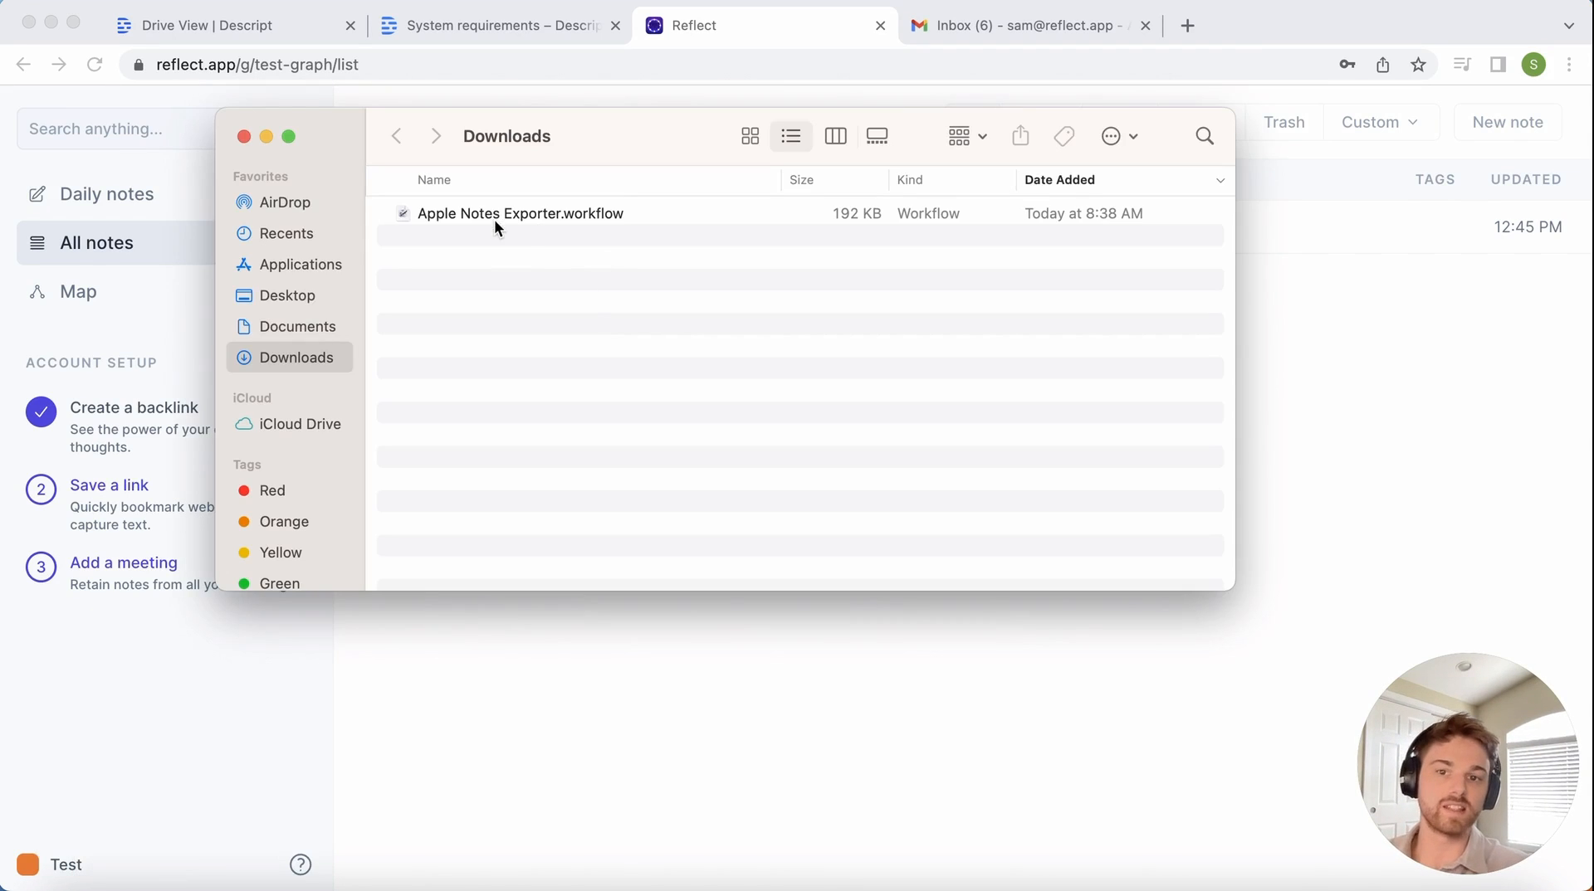
mouse_move(506, 222)
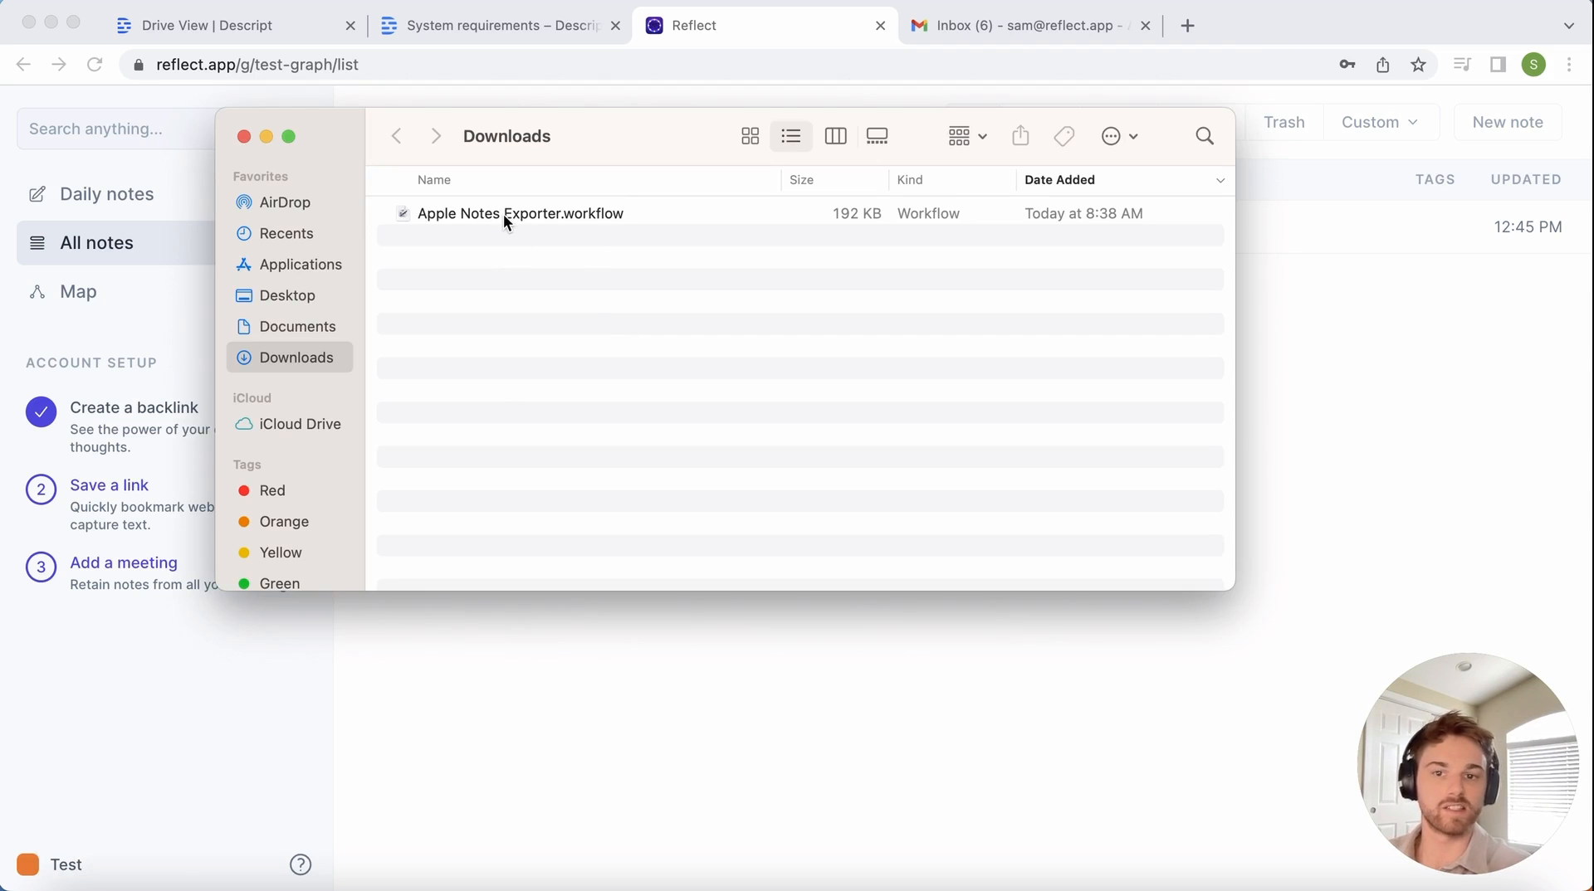
Step: Open Apple Notes Exporter.workflow in Automator and run its AppleScript
double_click(519, 212)
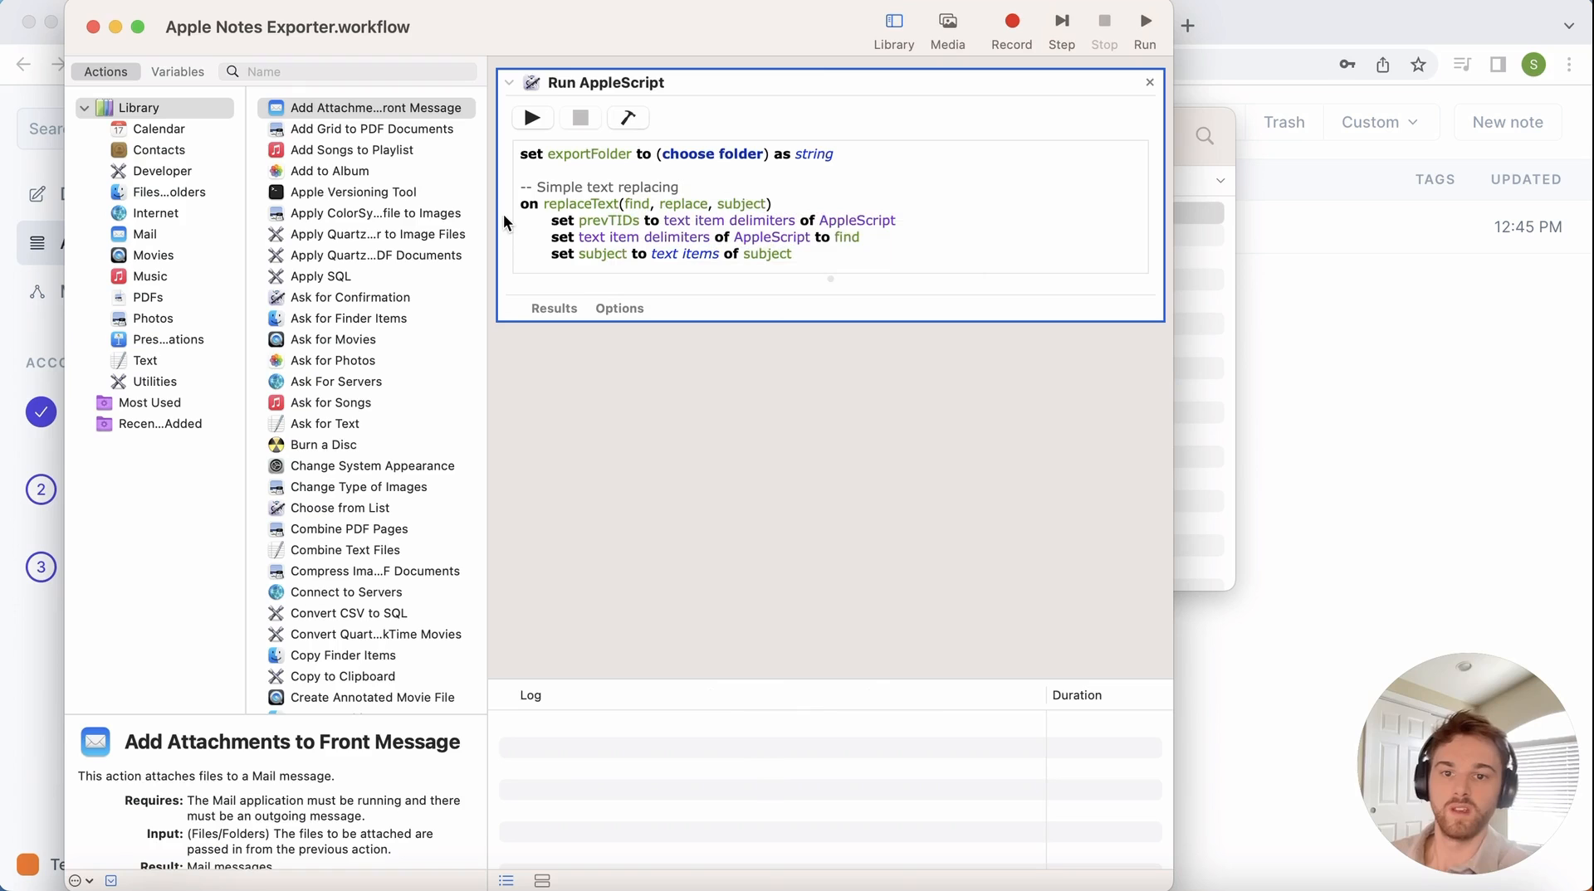
mouse_move(549, 116)
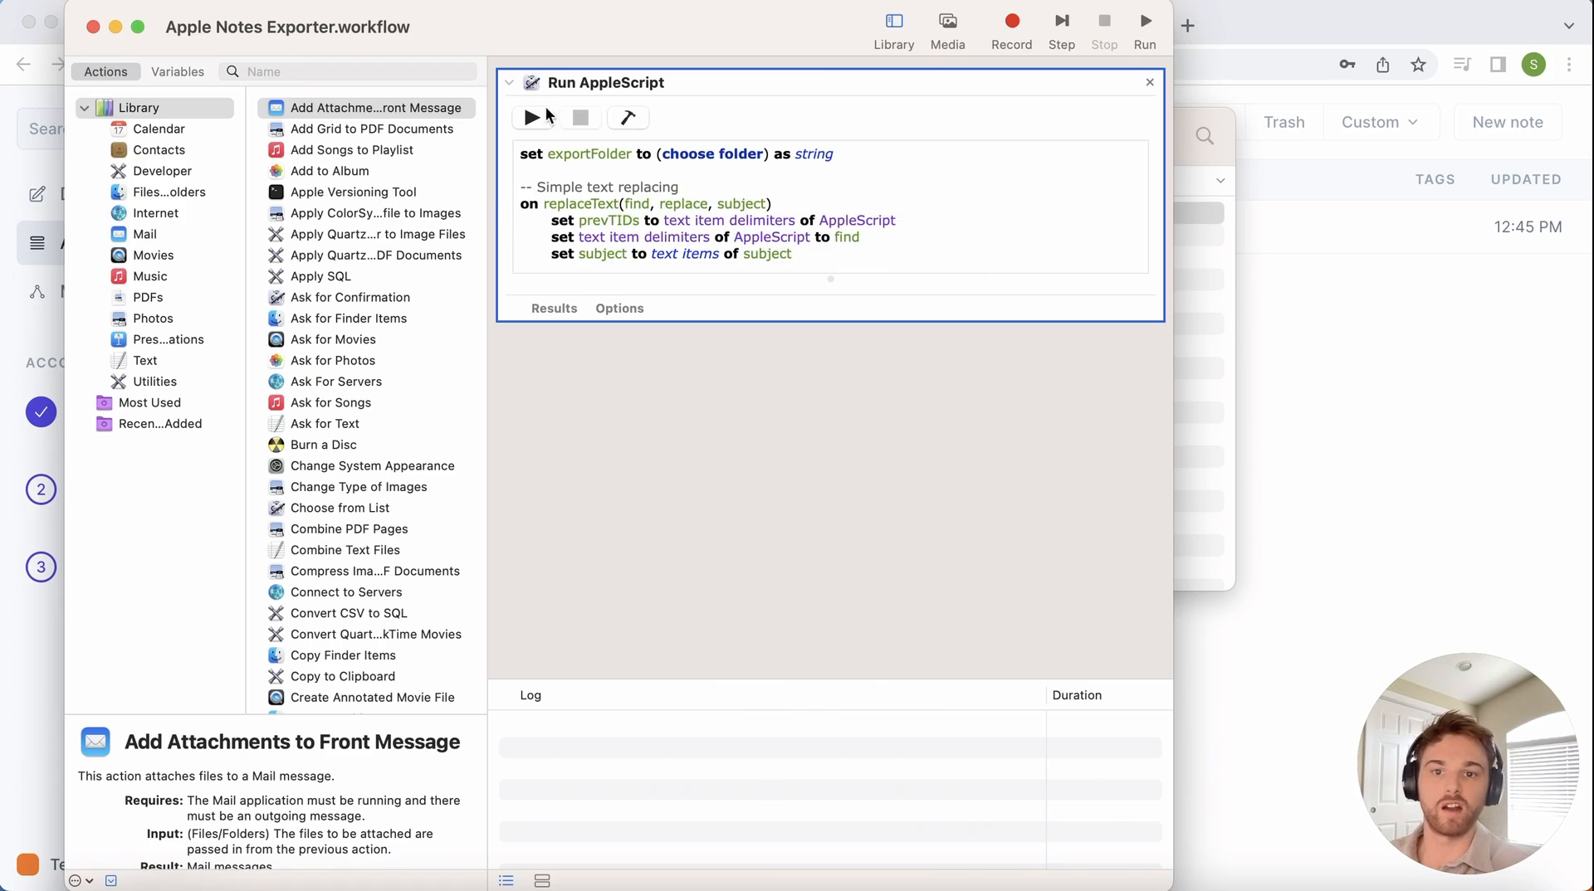
click(533, 117)
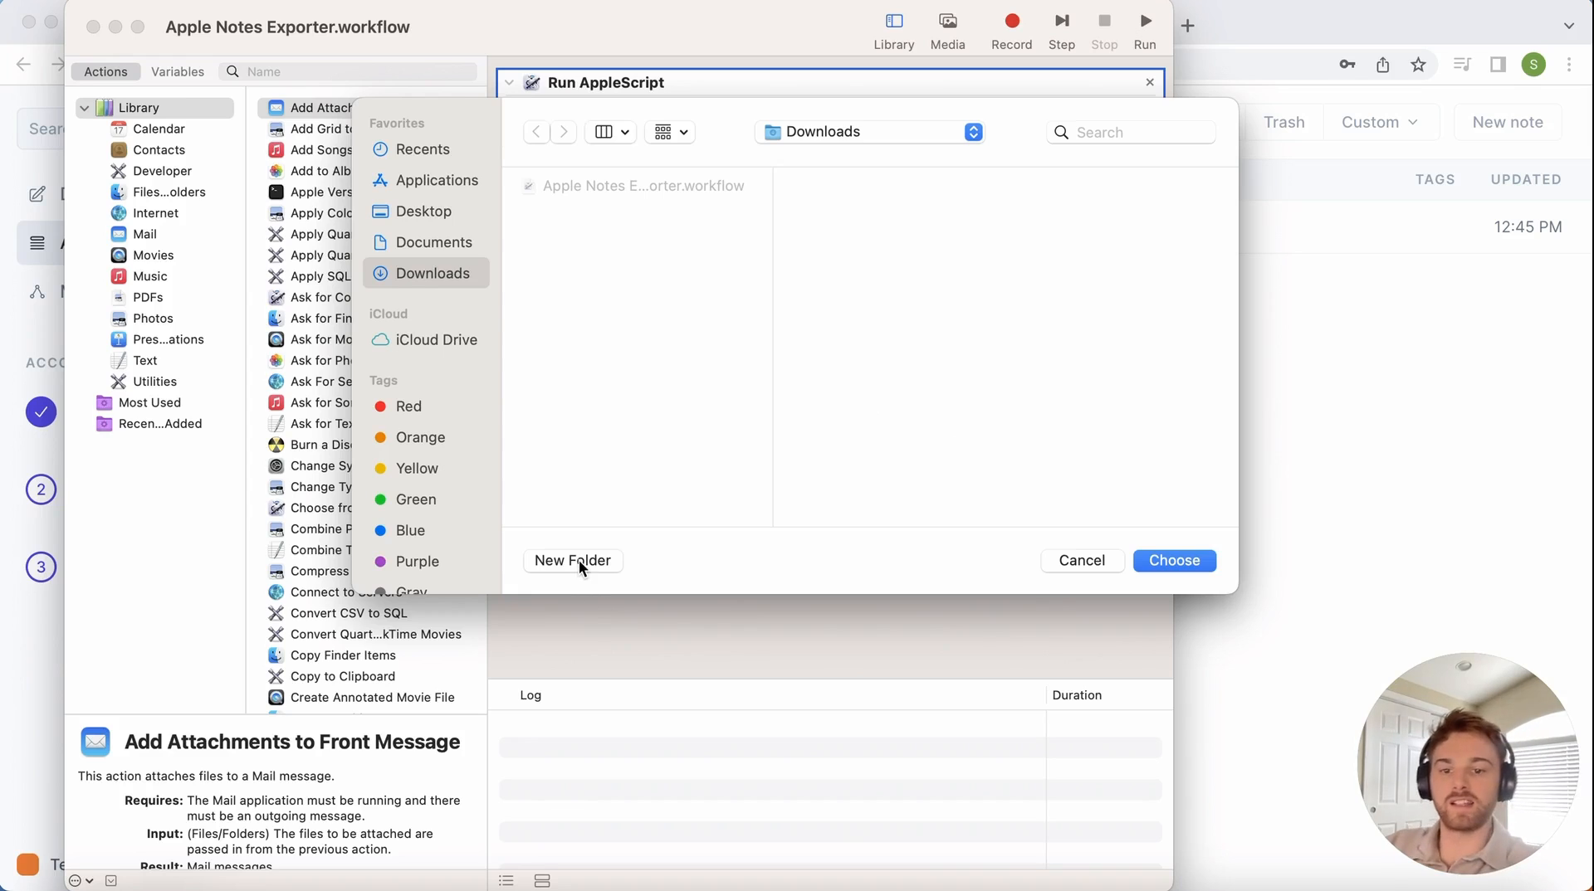
Step: Create an 'Apple Notes Exports' folder in Downloads as the export destination
click(572, 561)
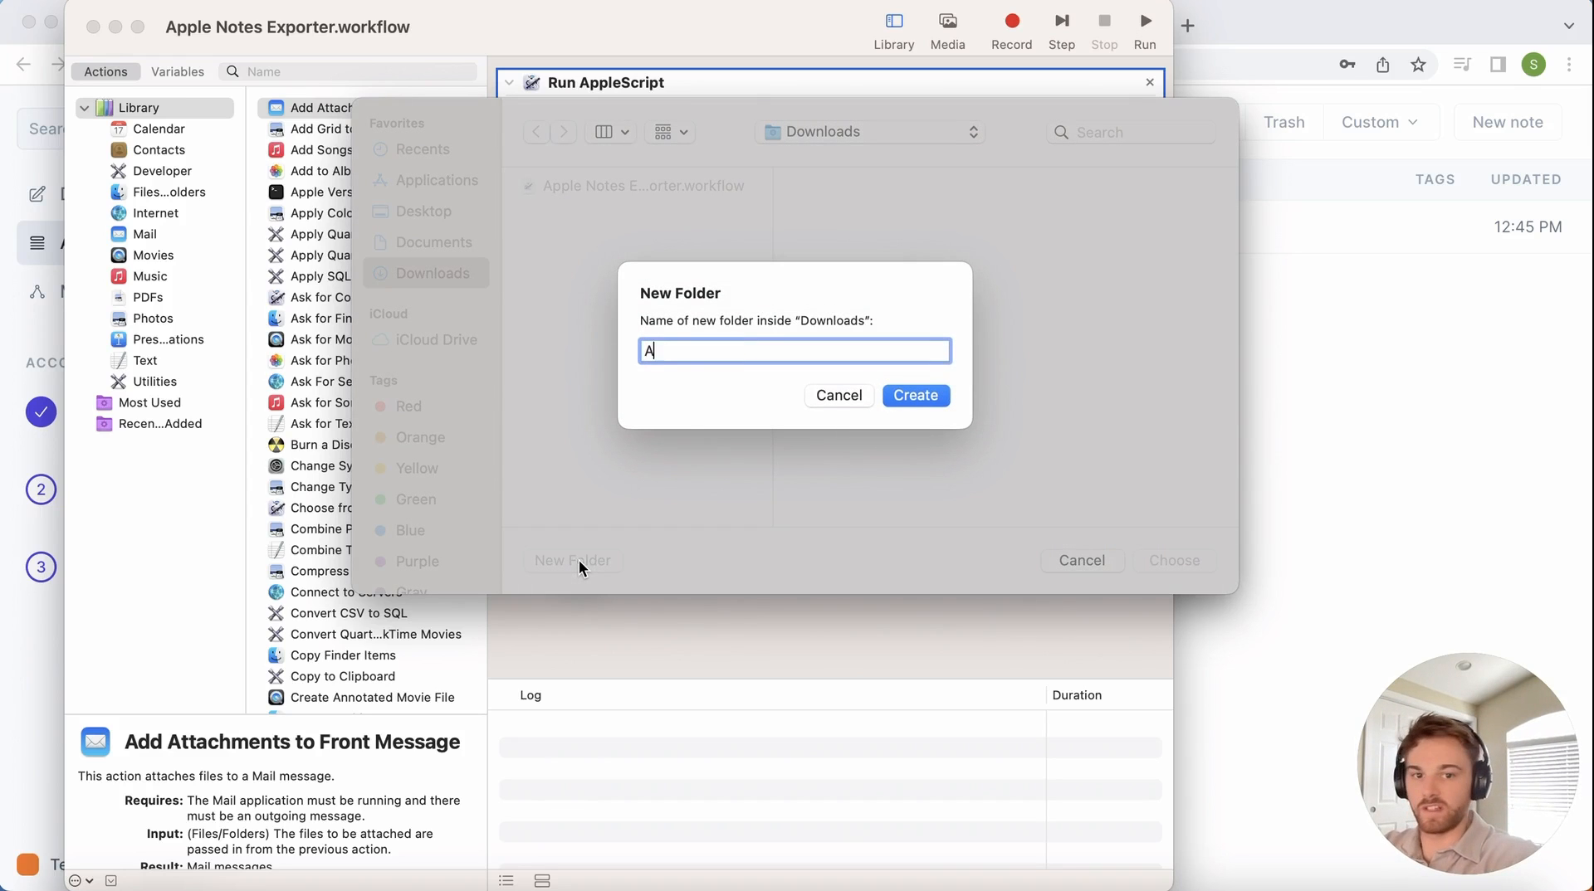
text(pple Notes Exports)
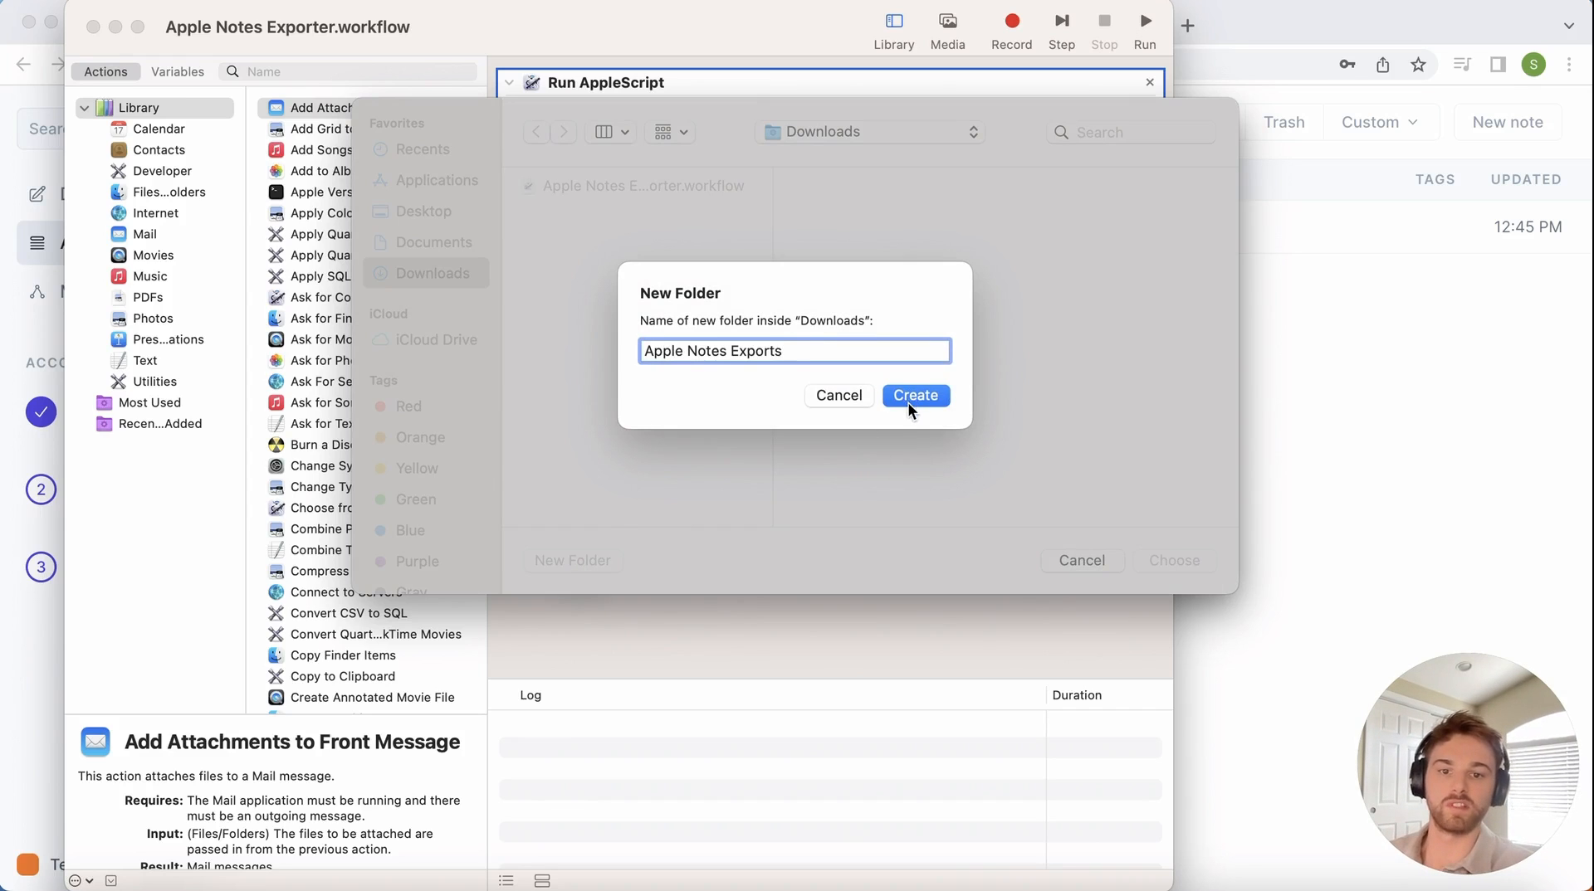
click(914, 395)
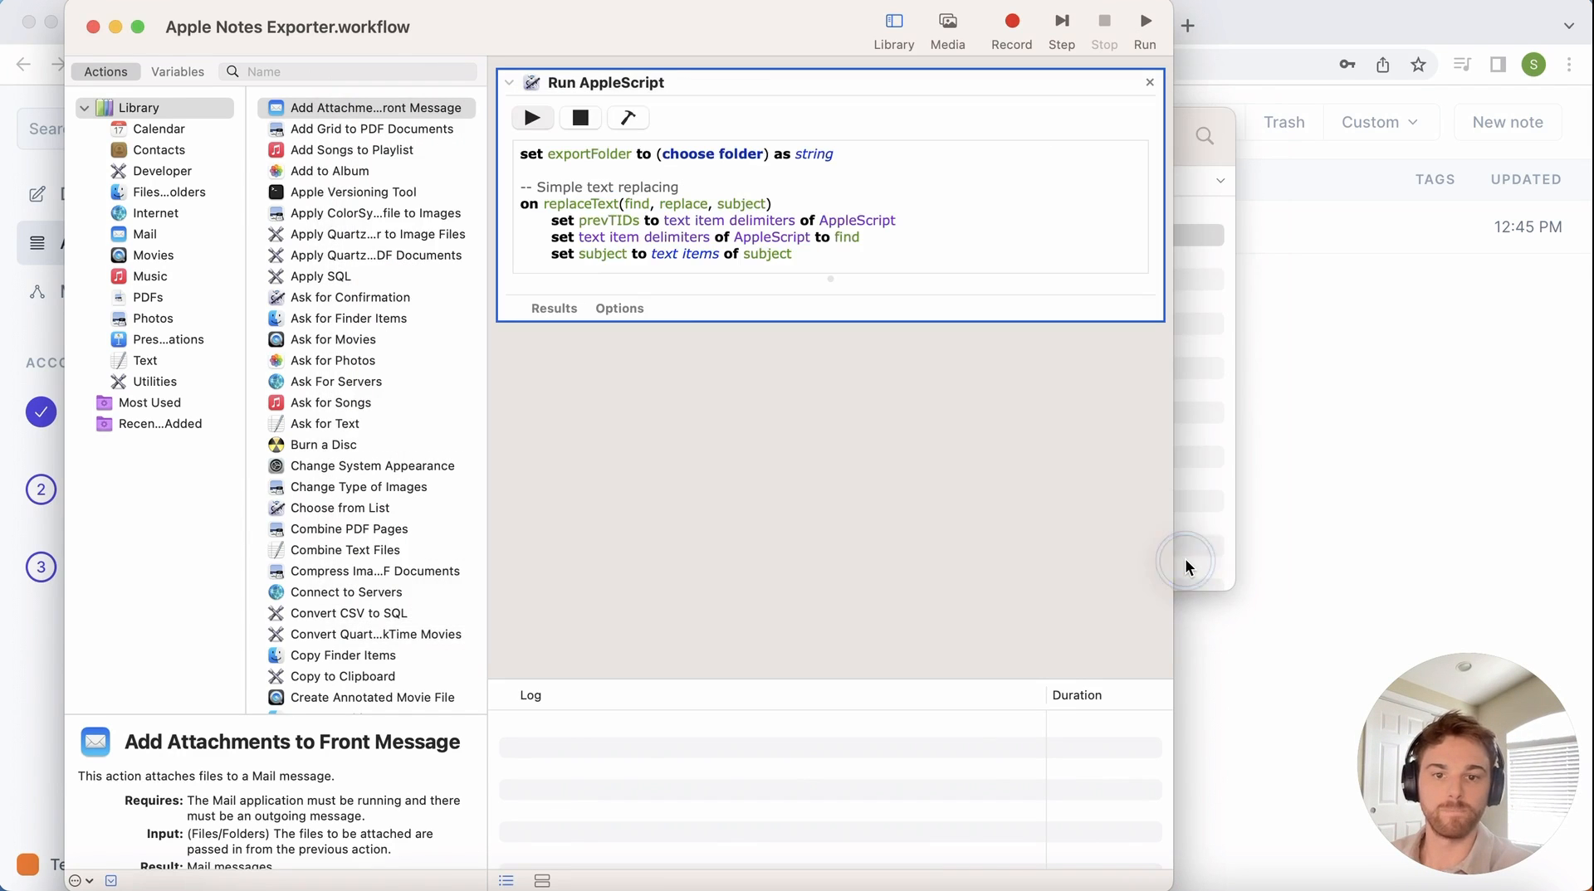
mouse_move(889, 593)
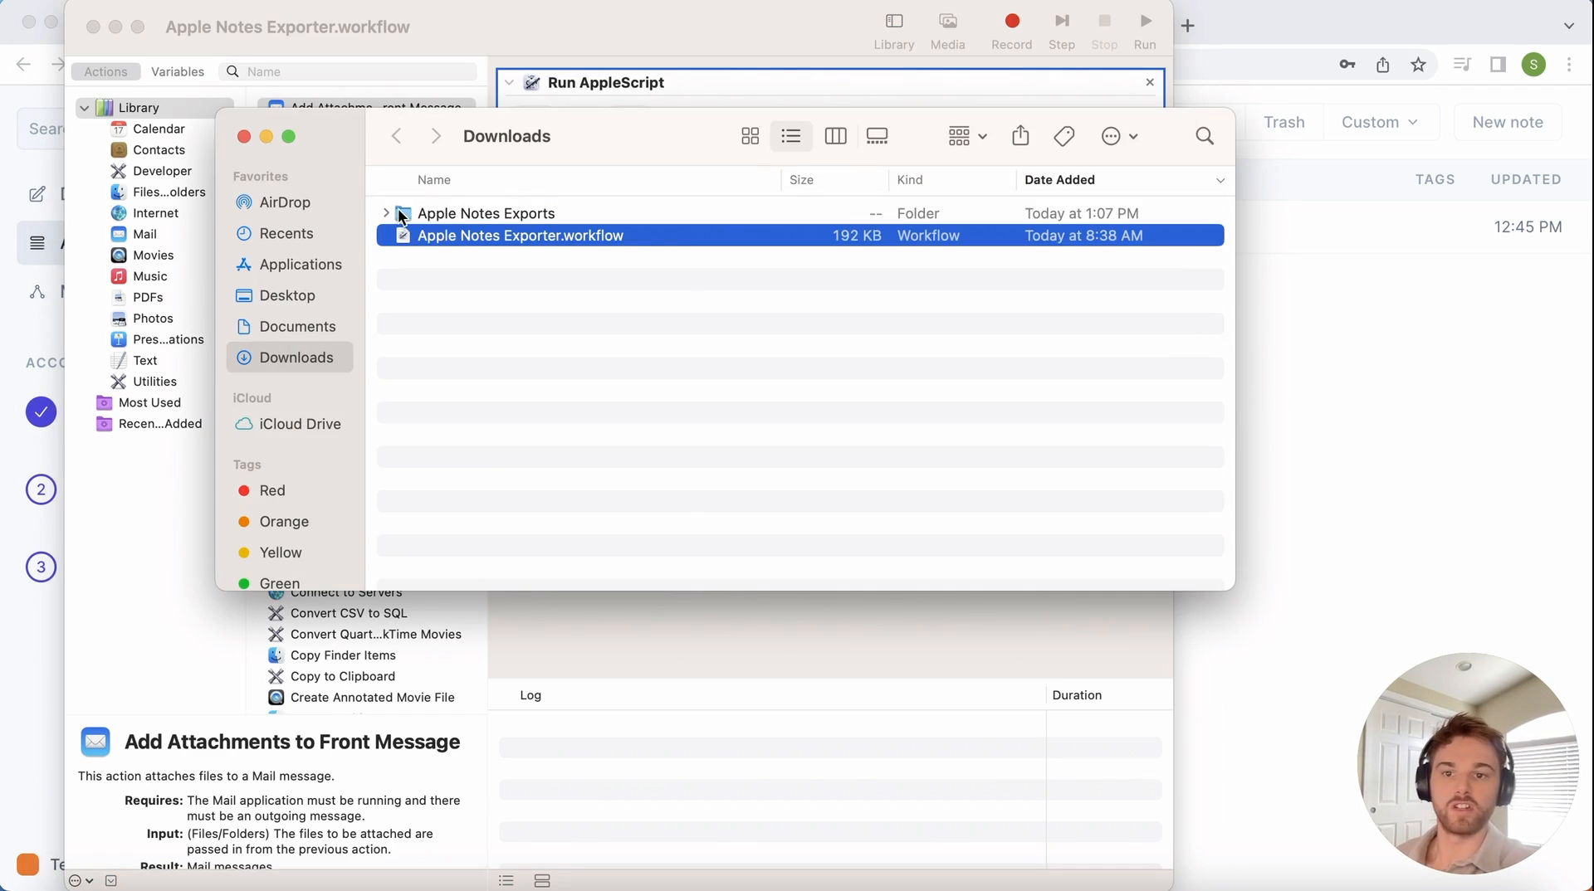
Step: Expand Apple Notes Exports to reveal the three exported HTML notes
click(386, 213)
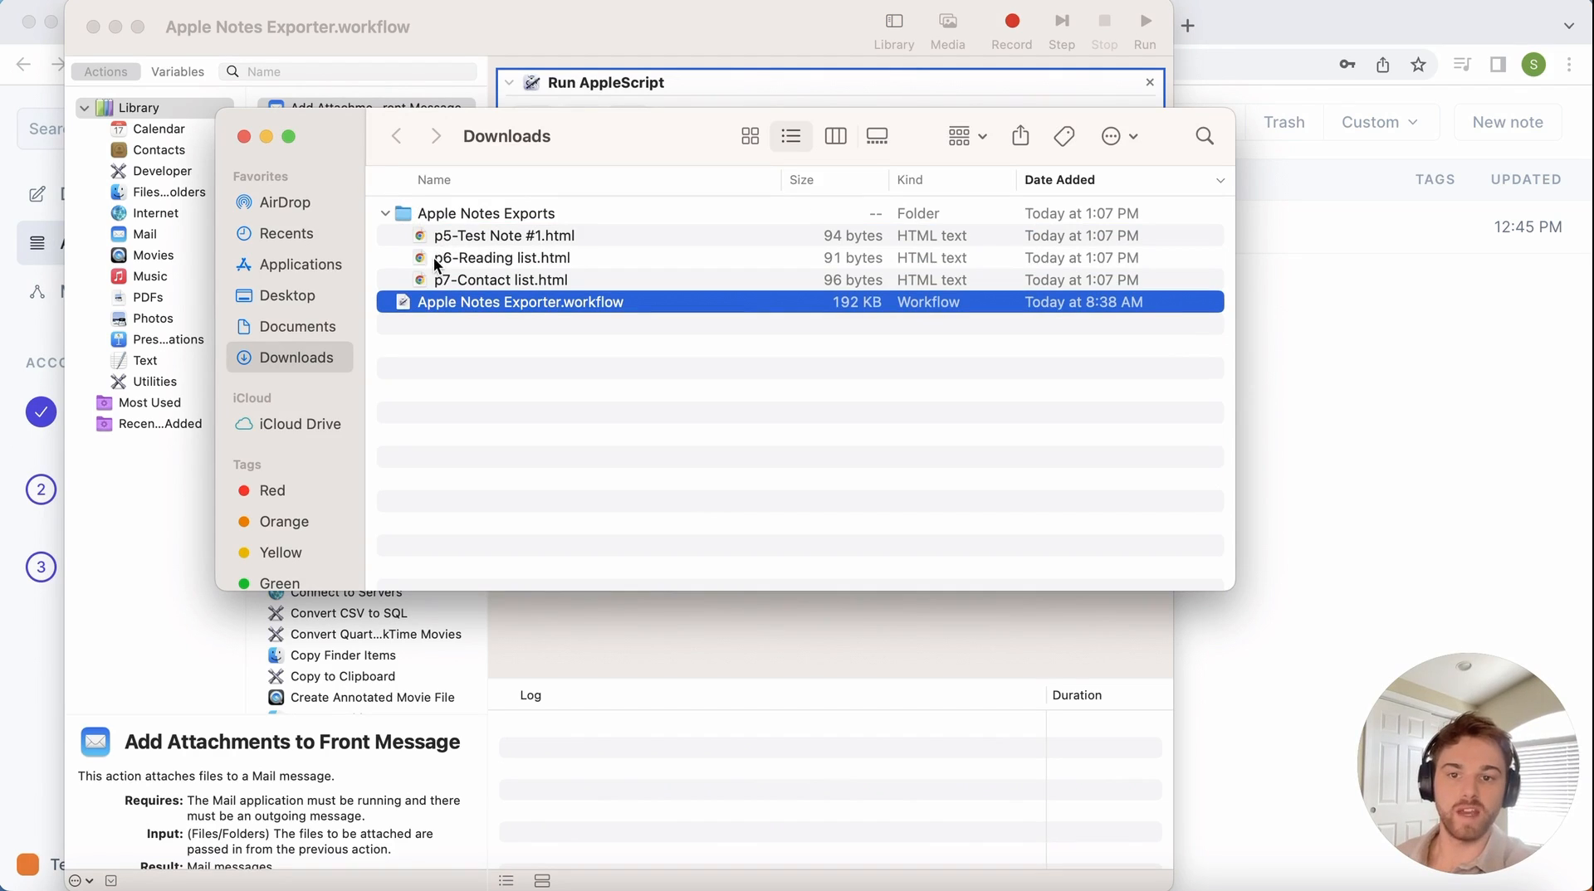
mouse_move(456, 262)
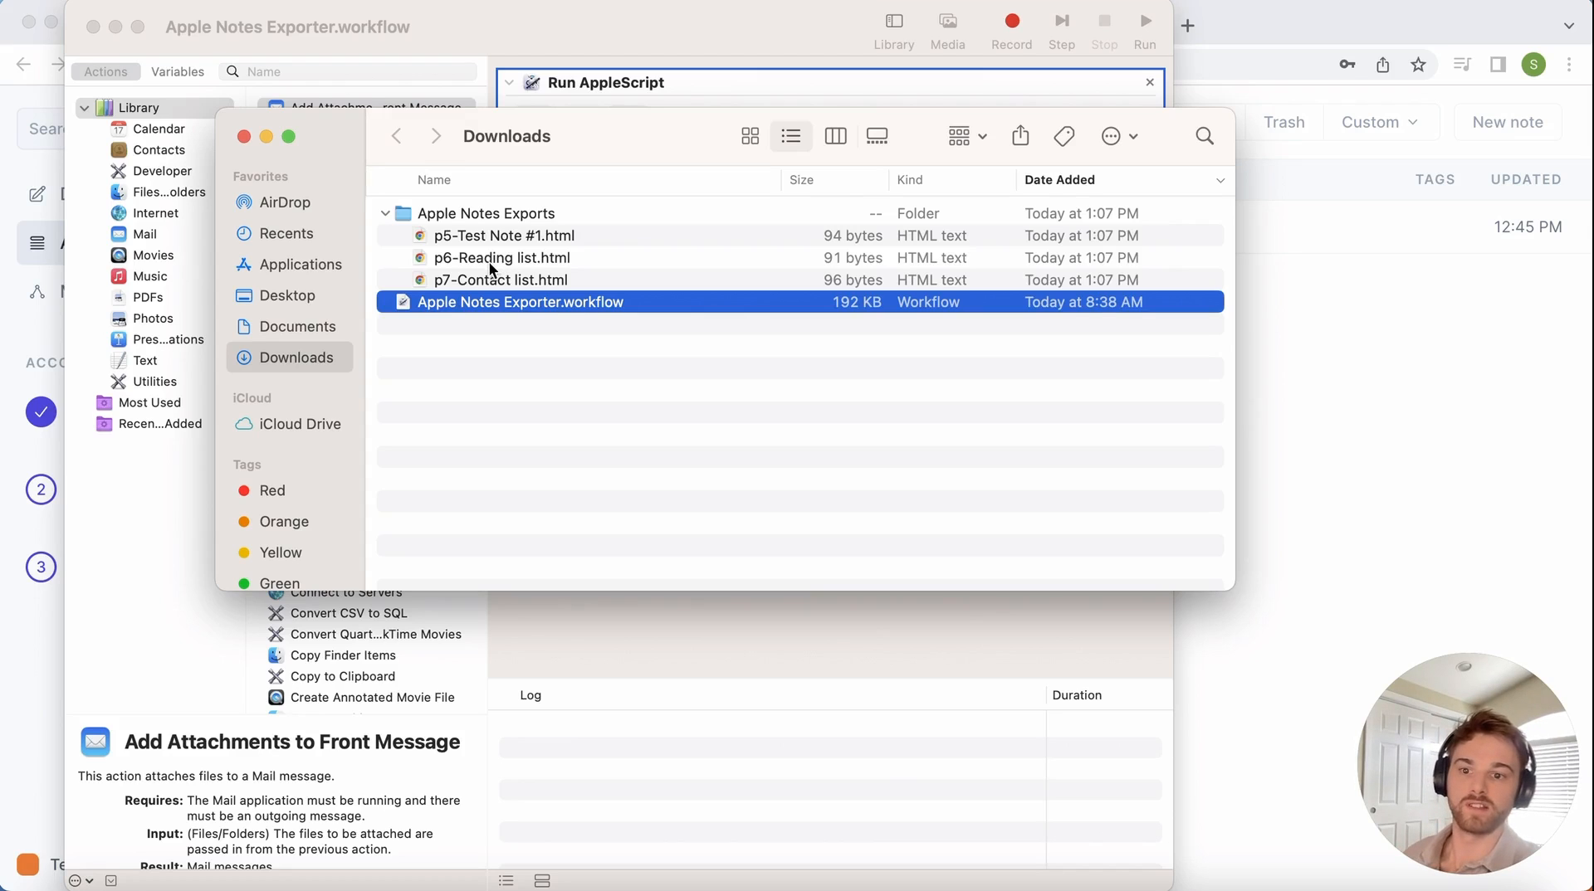
mouse_move(36, 638)
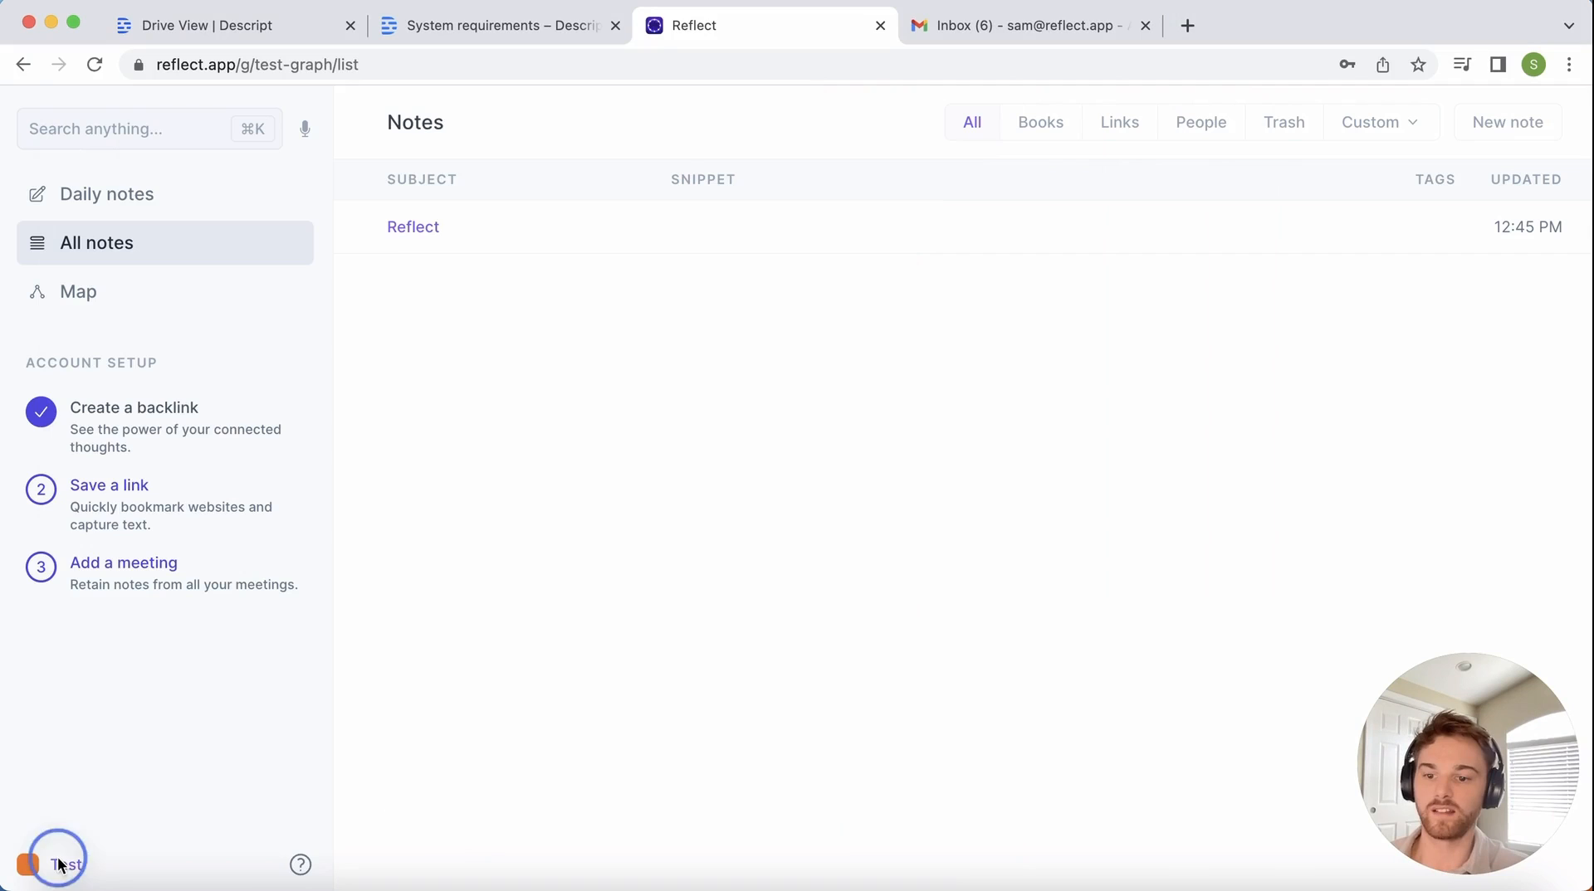
Step: In the Test graph settings, choose HTML files as the import format and pick files
click(58, 864)
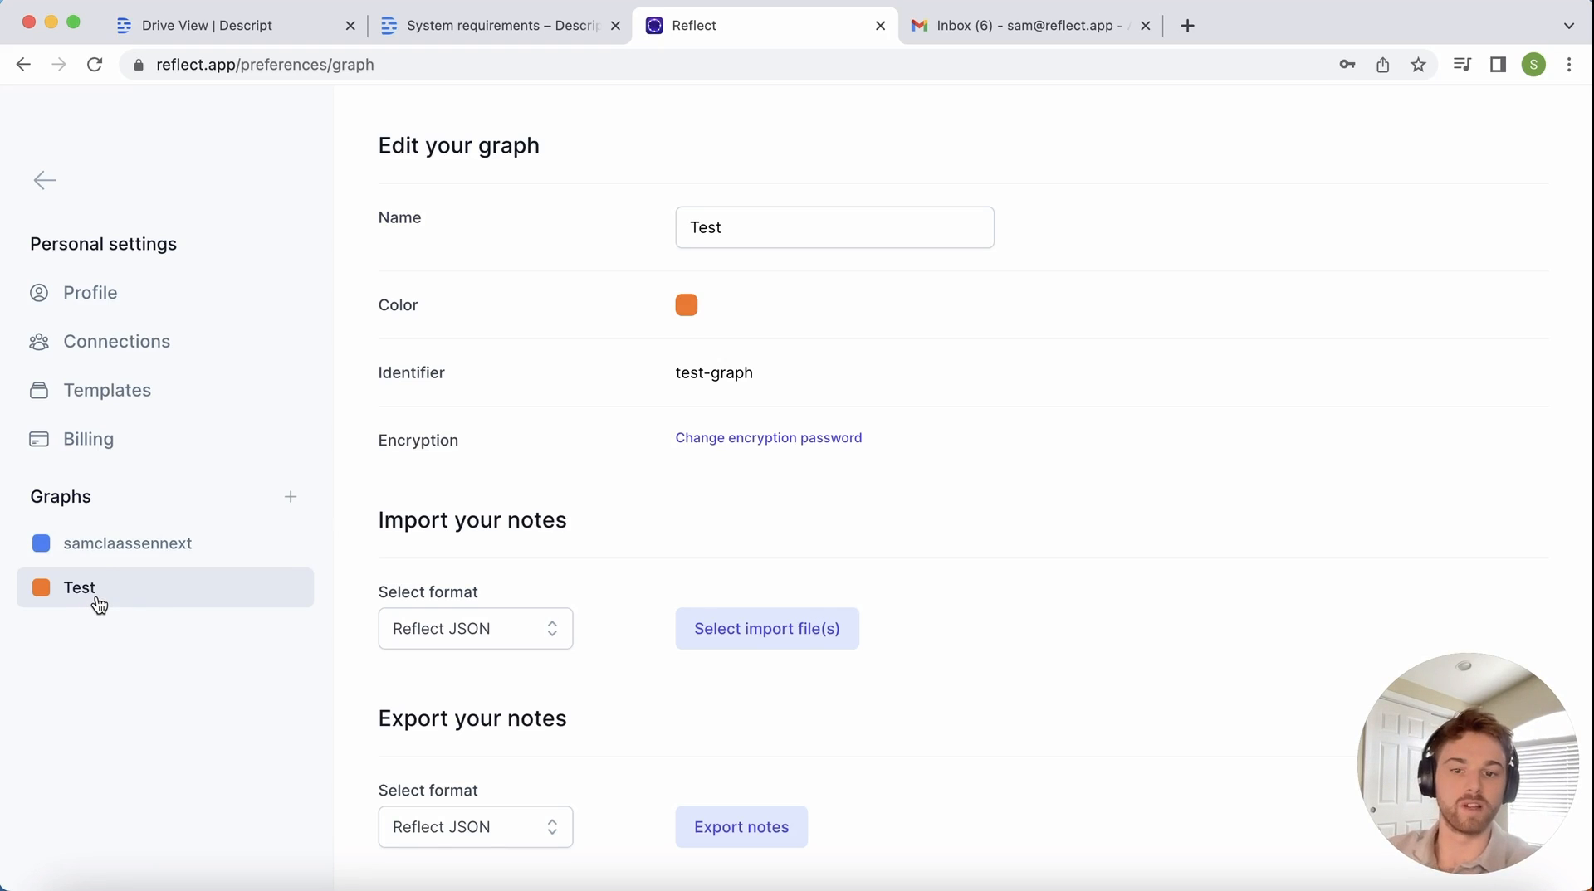
mouse_move(345, 613)
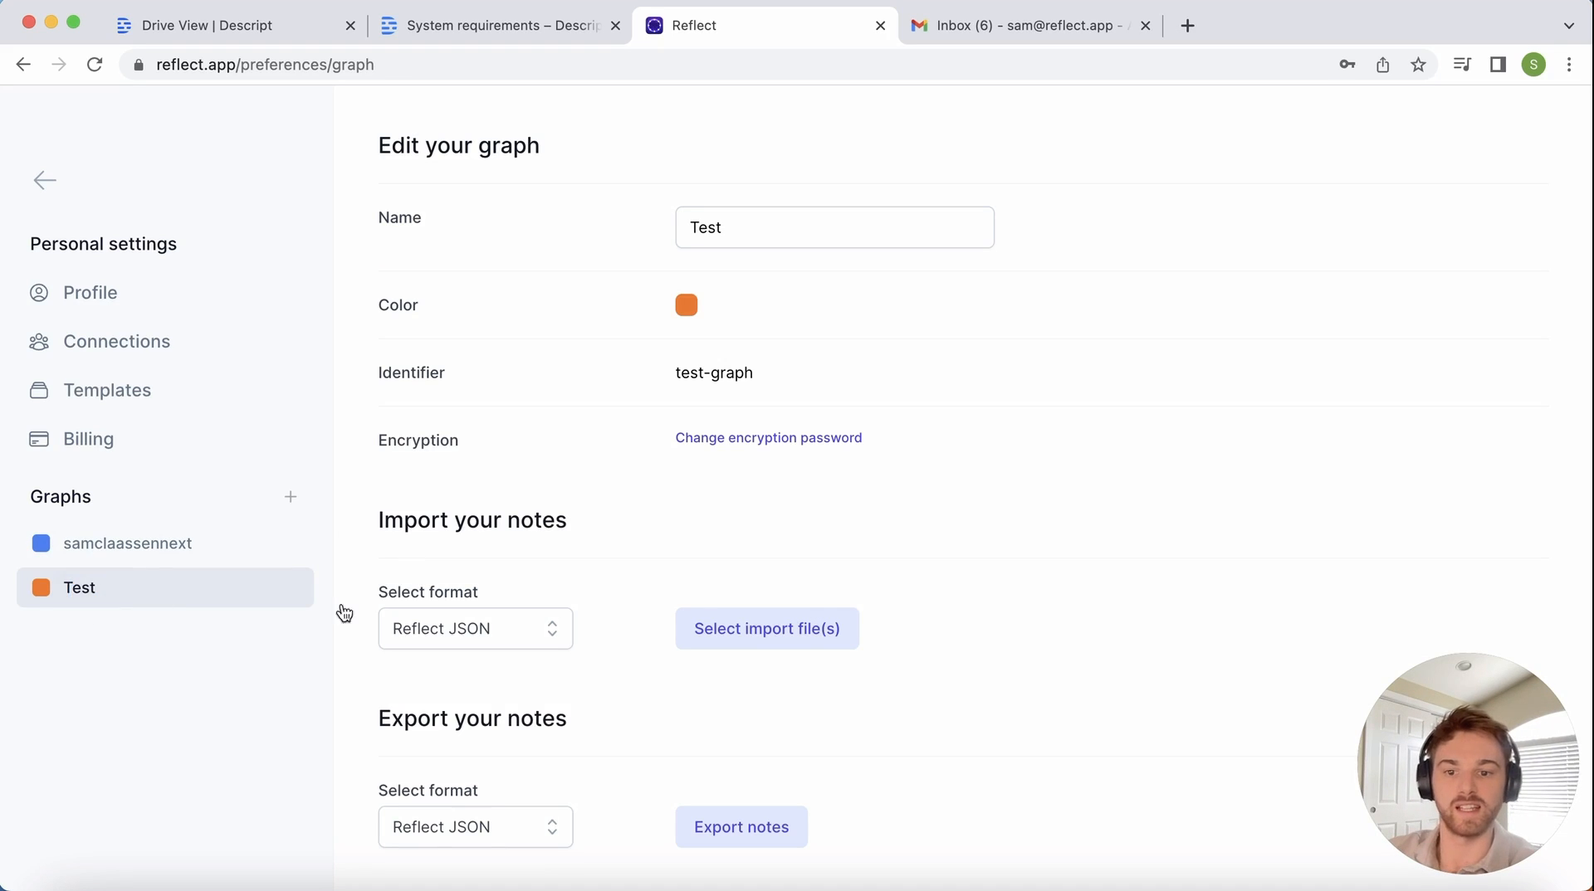
click(475, 628)
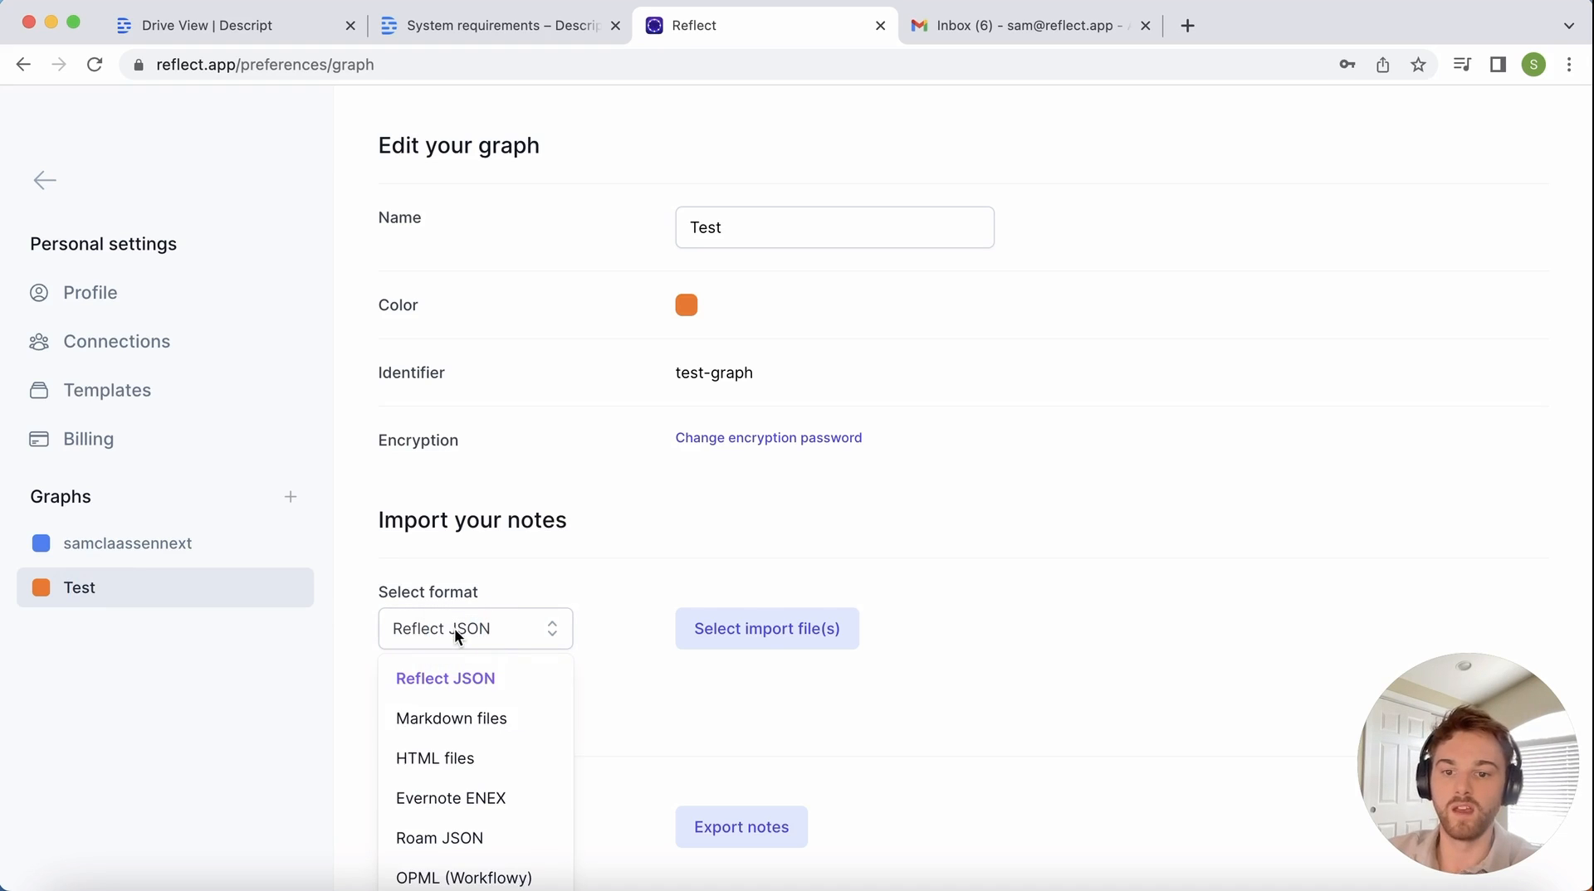
click(434, 759)
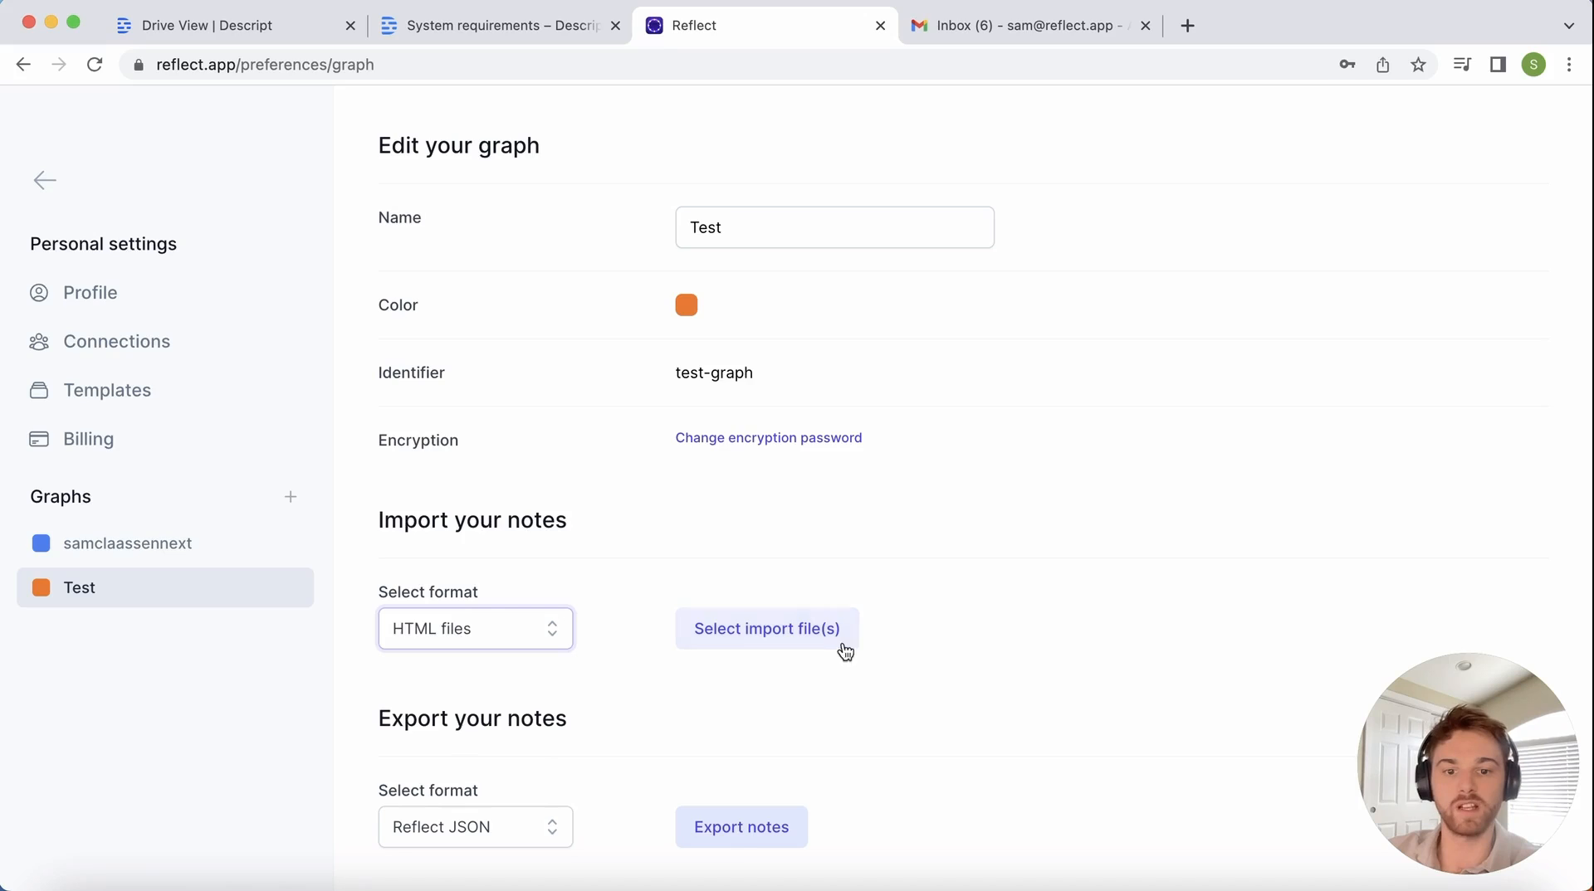
click(765, 628)
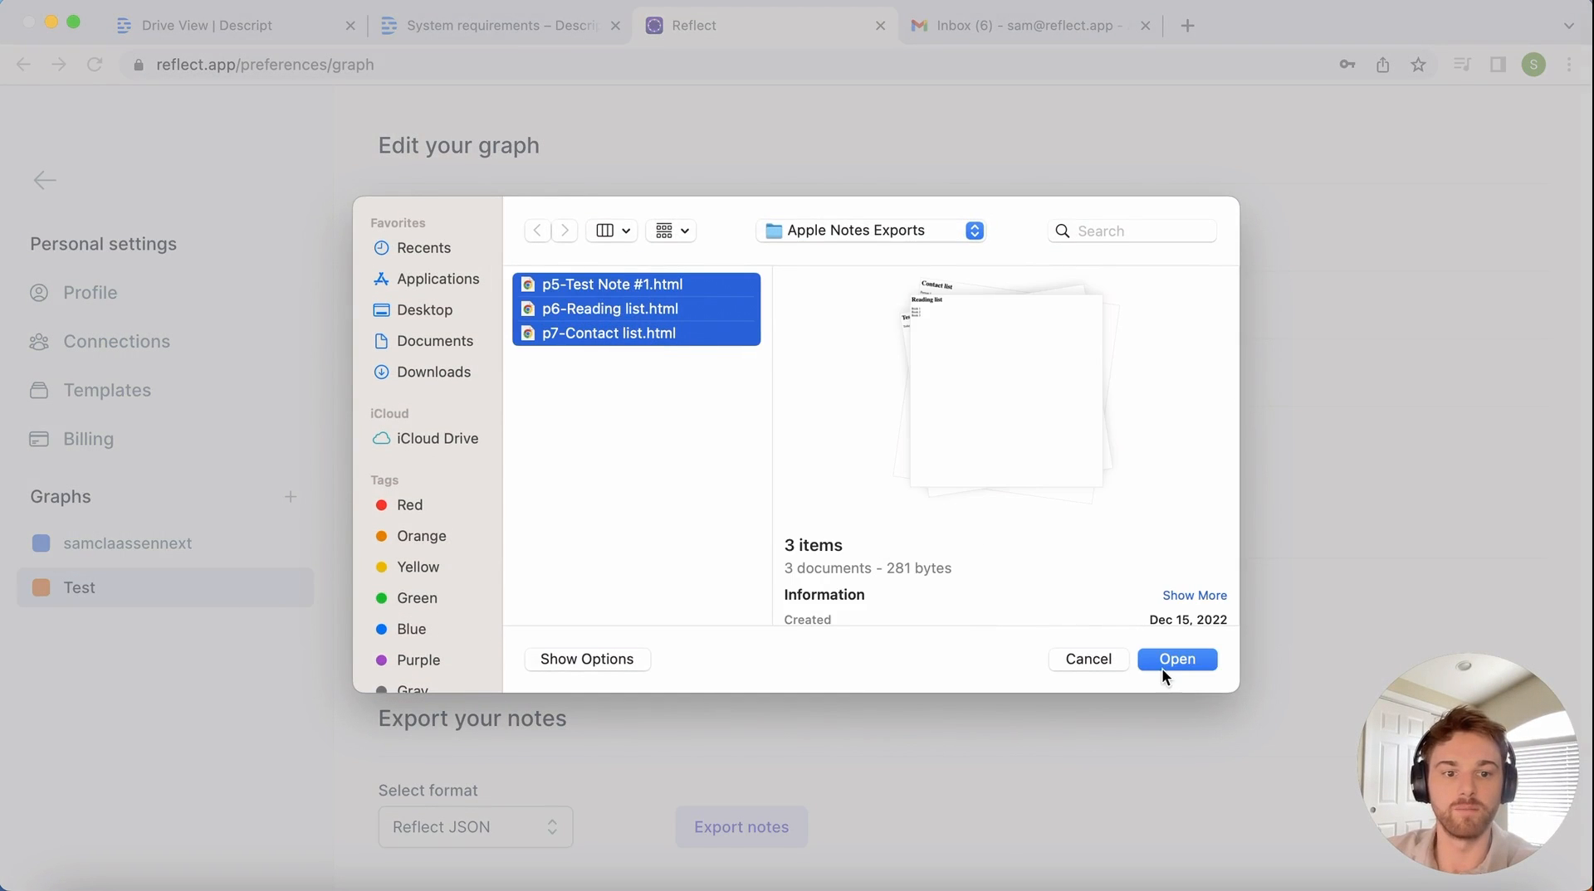
Step: Import the three selected HTML notes and dismiss the Import complete panel
click(1176, 659)
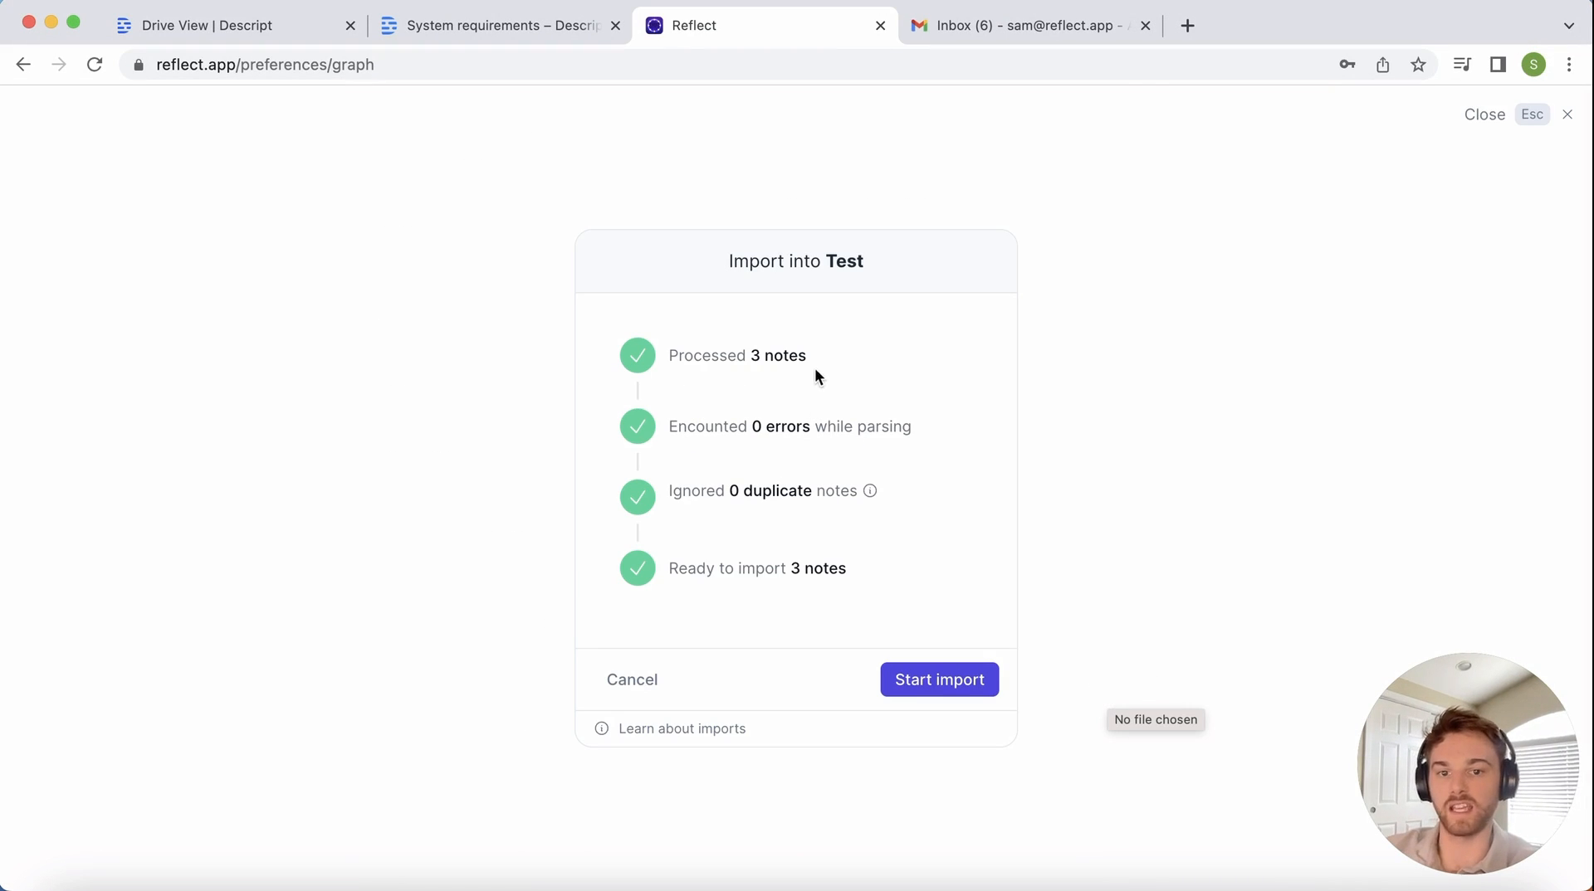
mouse_move(894, 471)
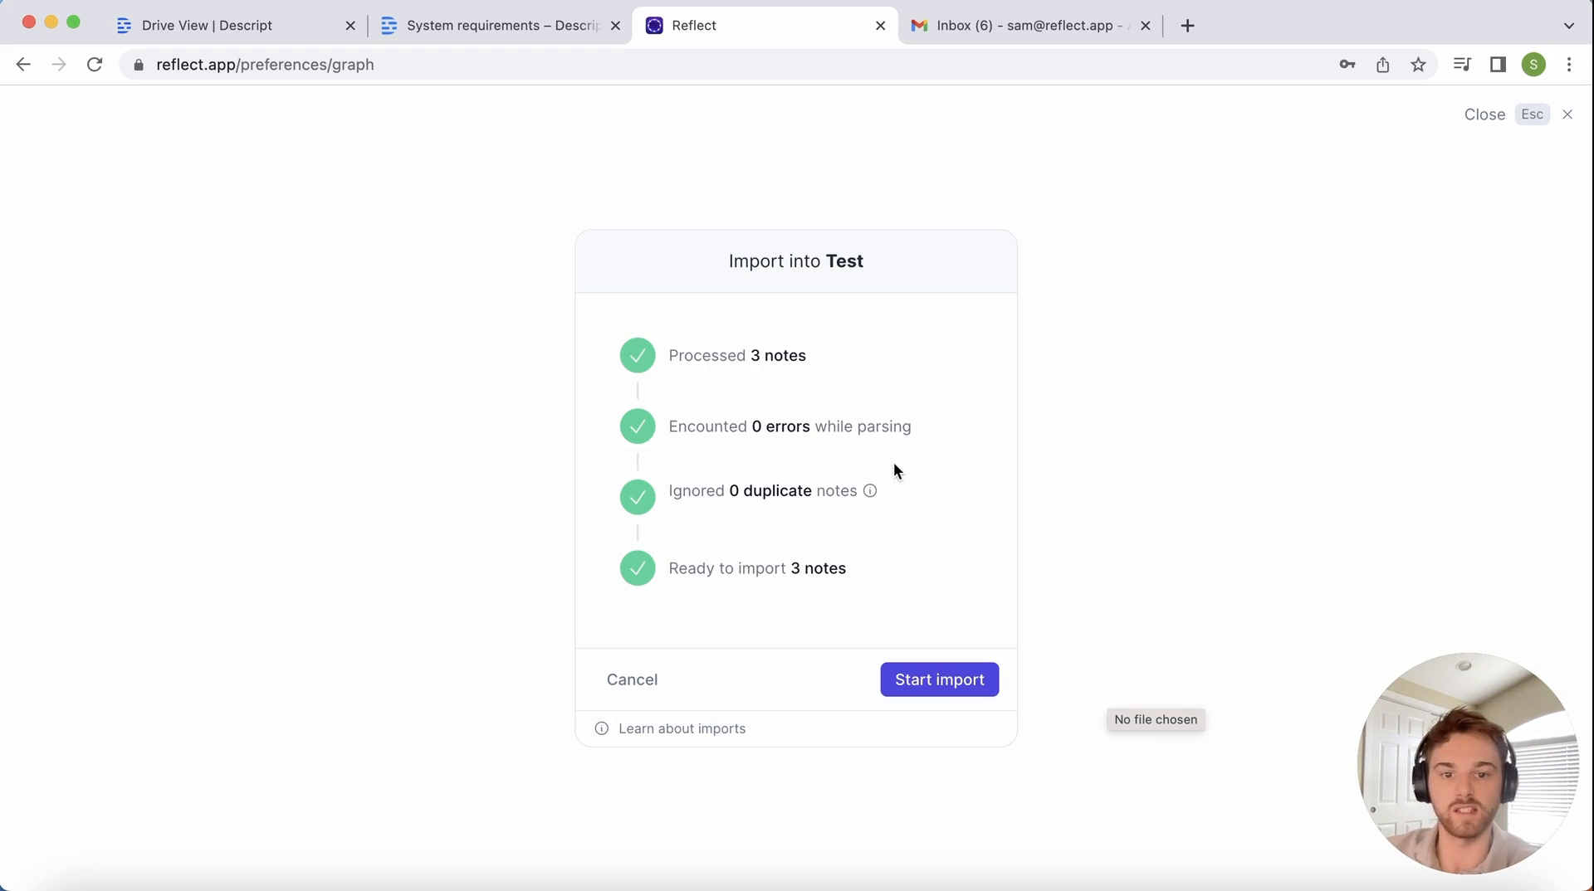
click(938, 679)
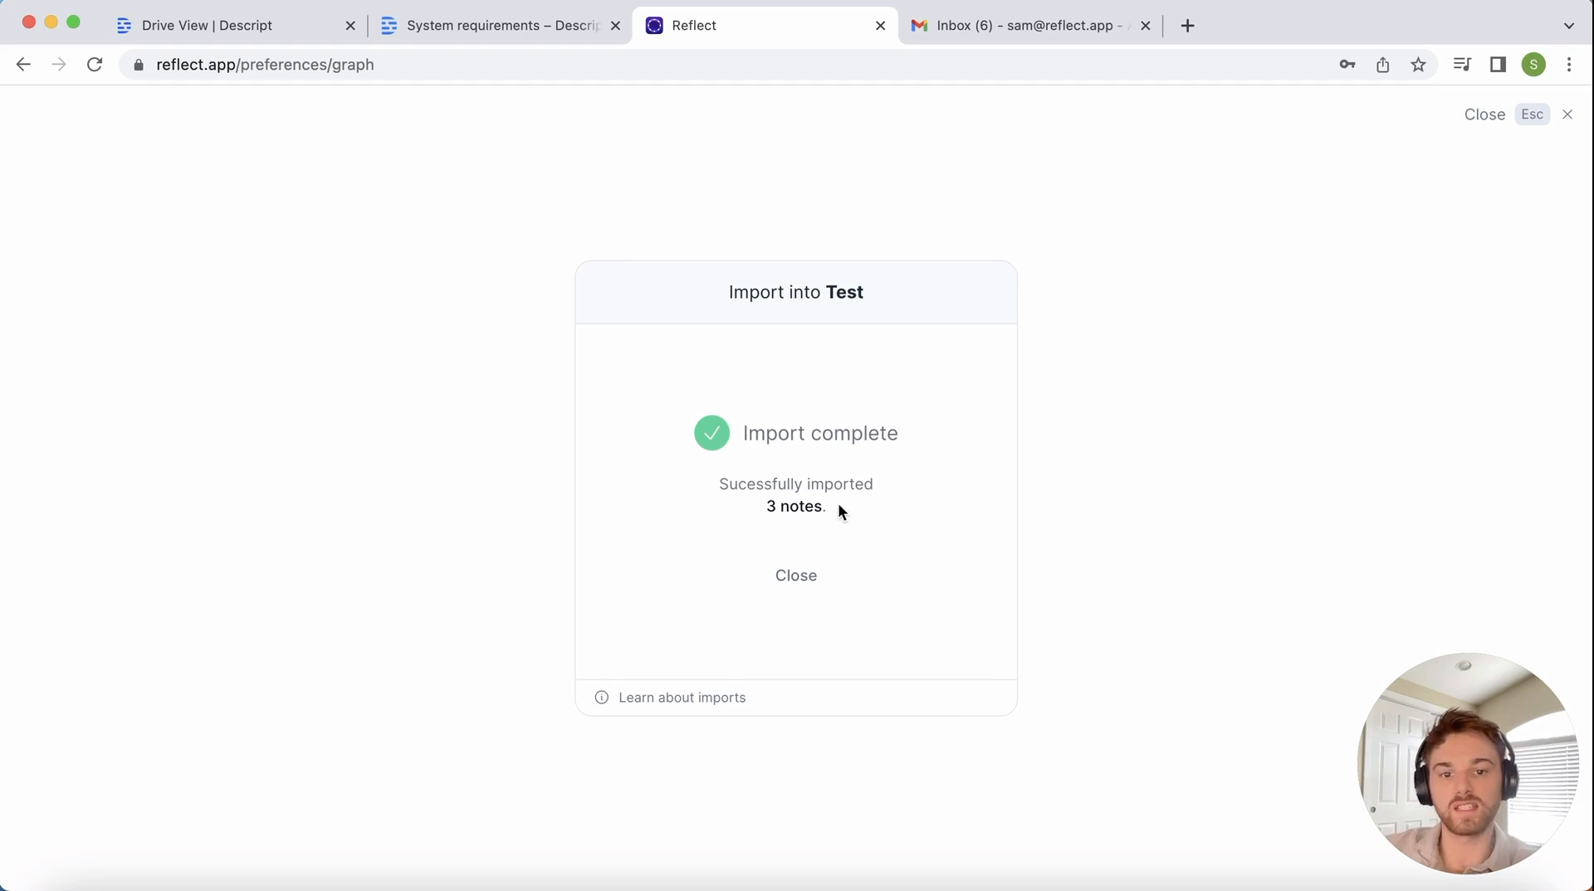
mouse_move(830, 583)
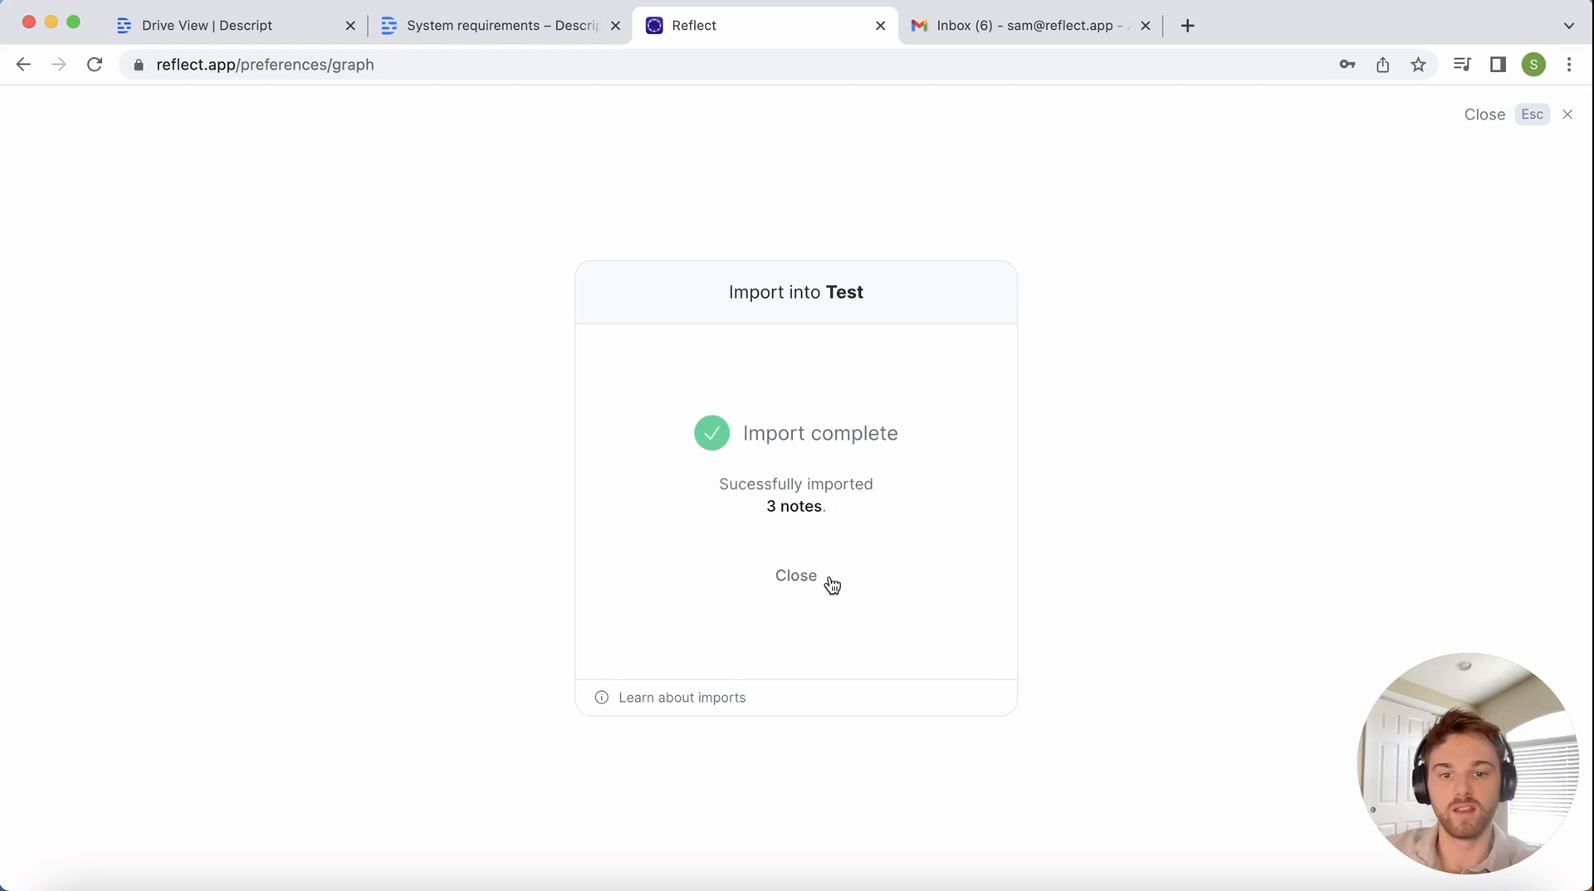
click(796, 576)
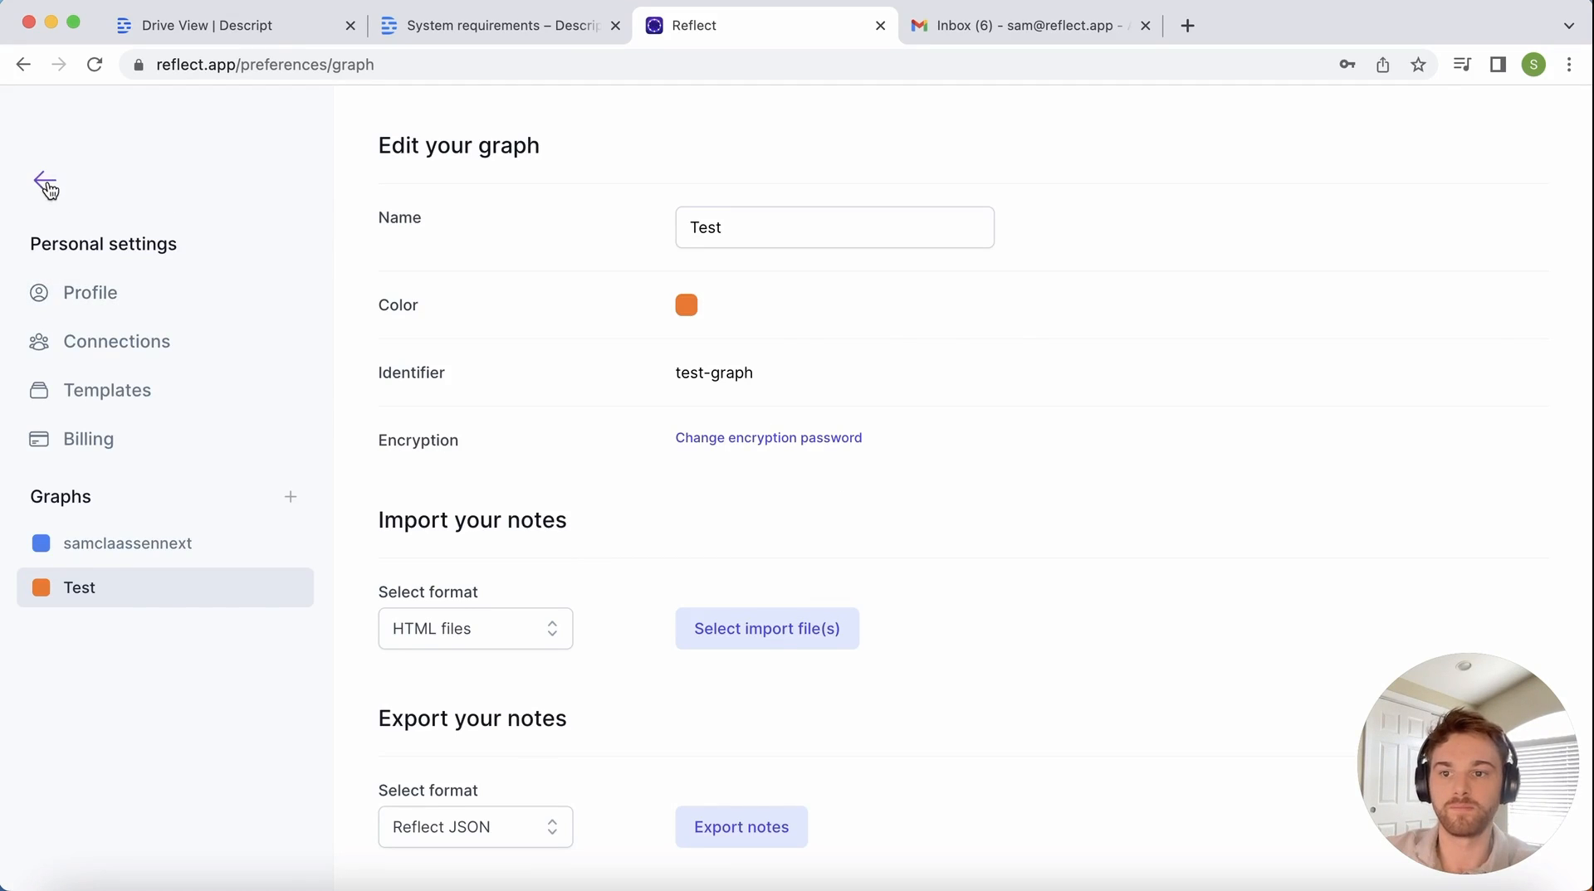
Step: Search 'Person 1', open the Contact list note, and prefix its first line with #
click(45, 186)
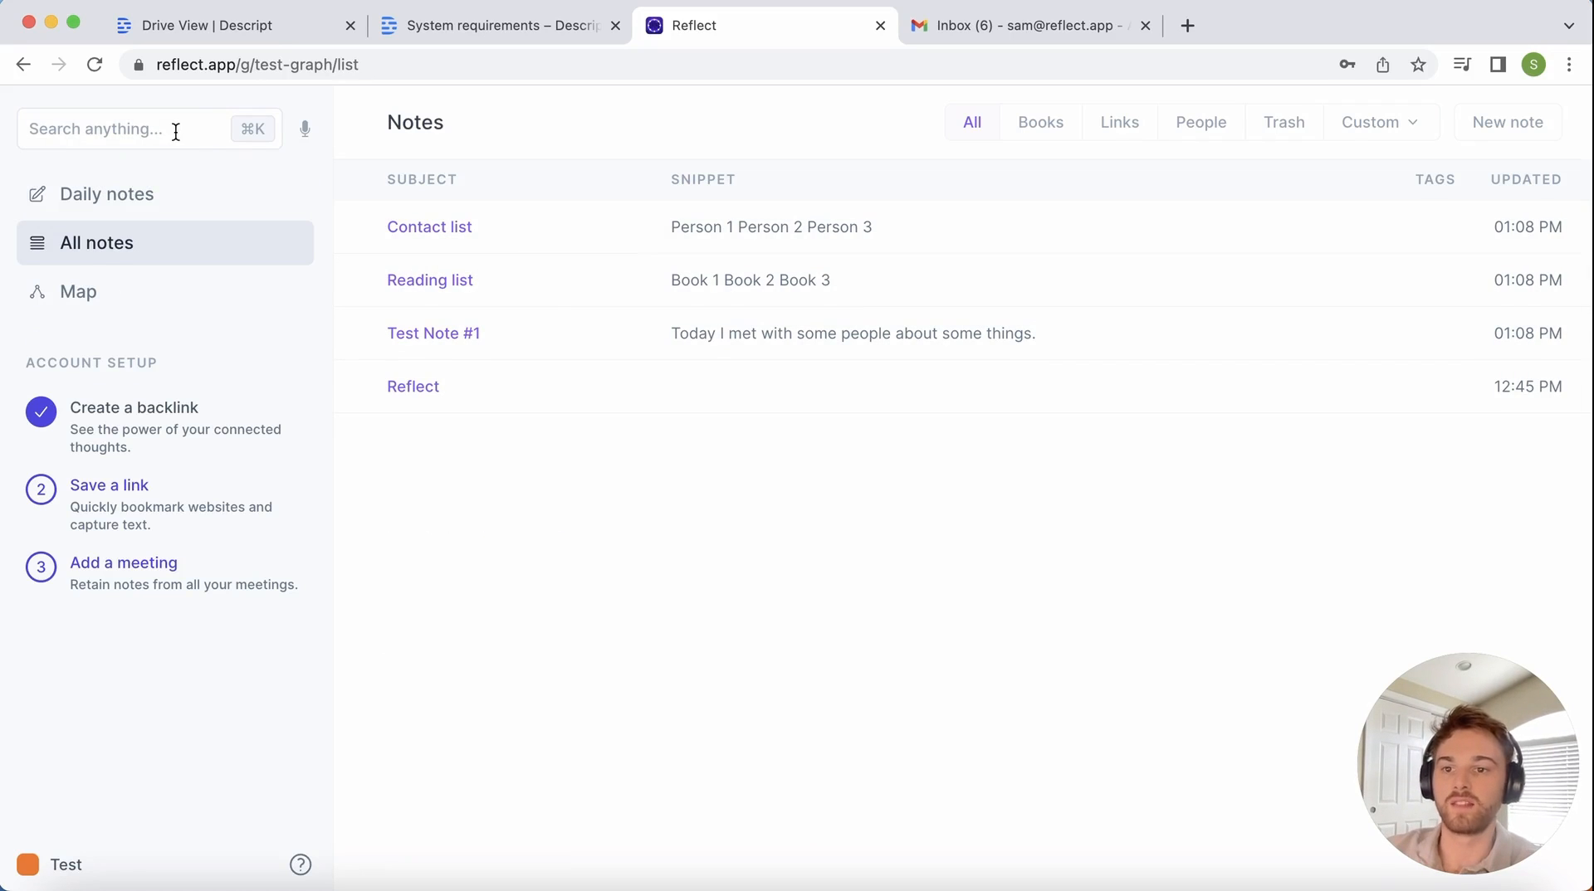
click(132, 129)
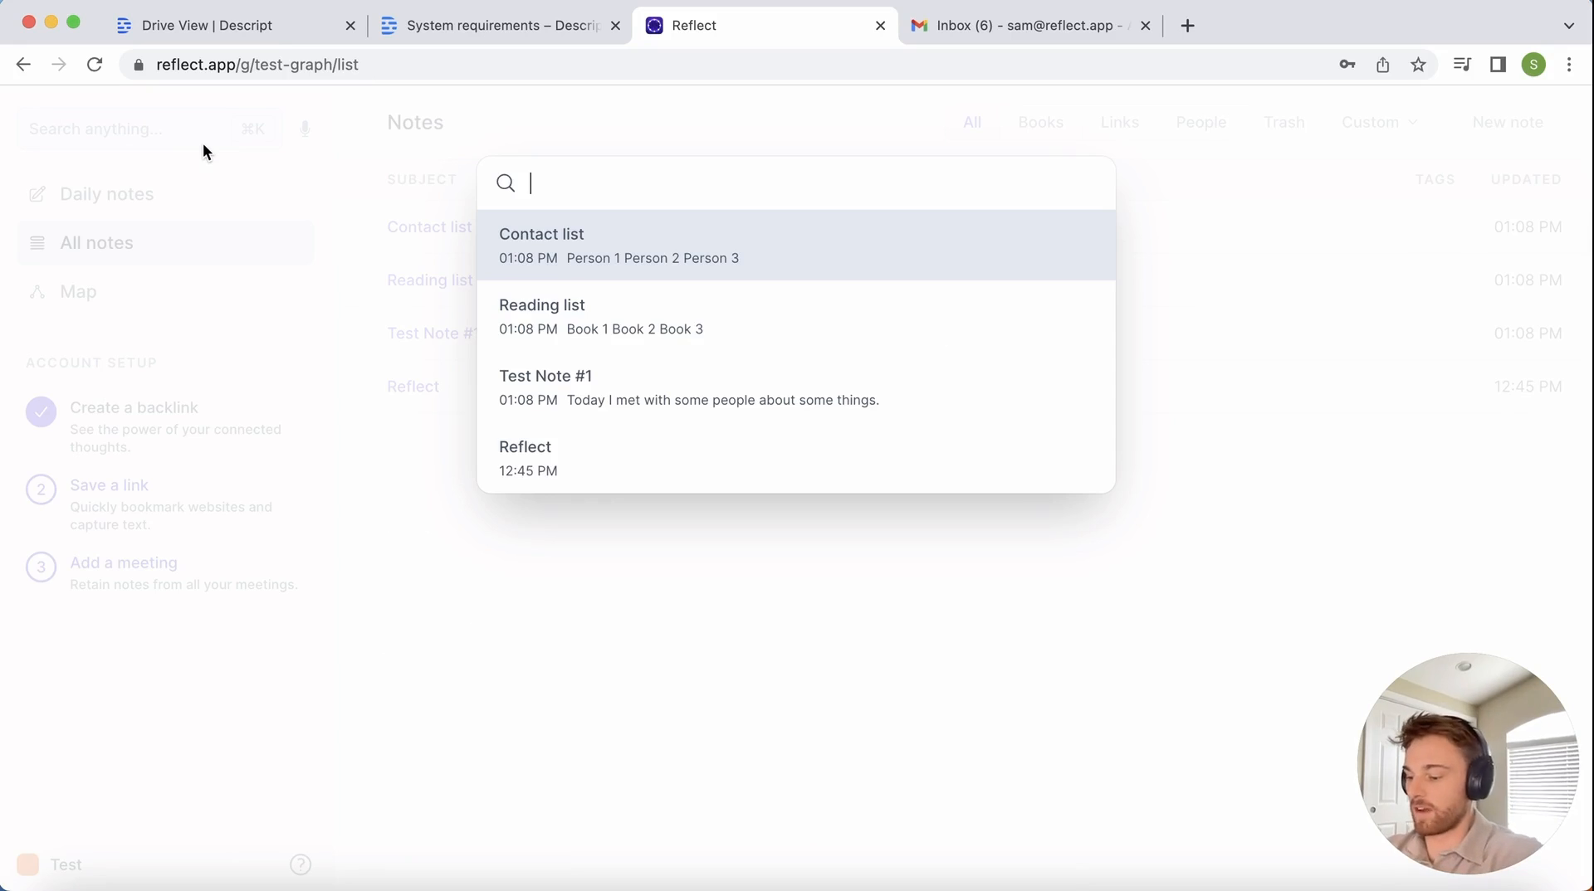
text(Person 1)
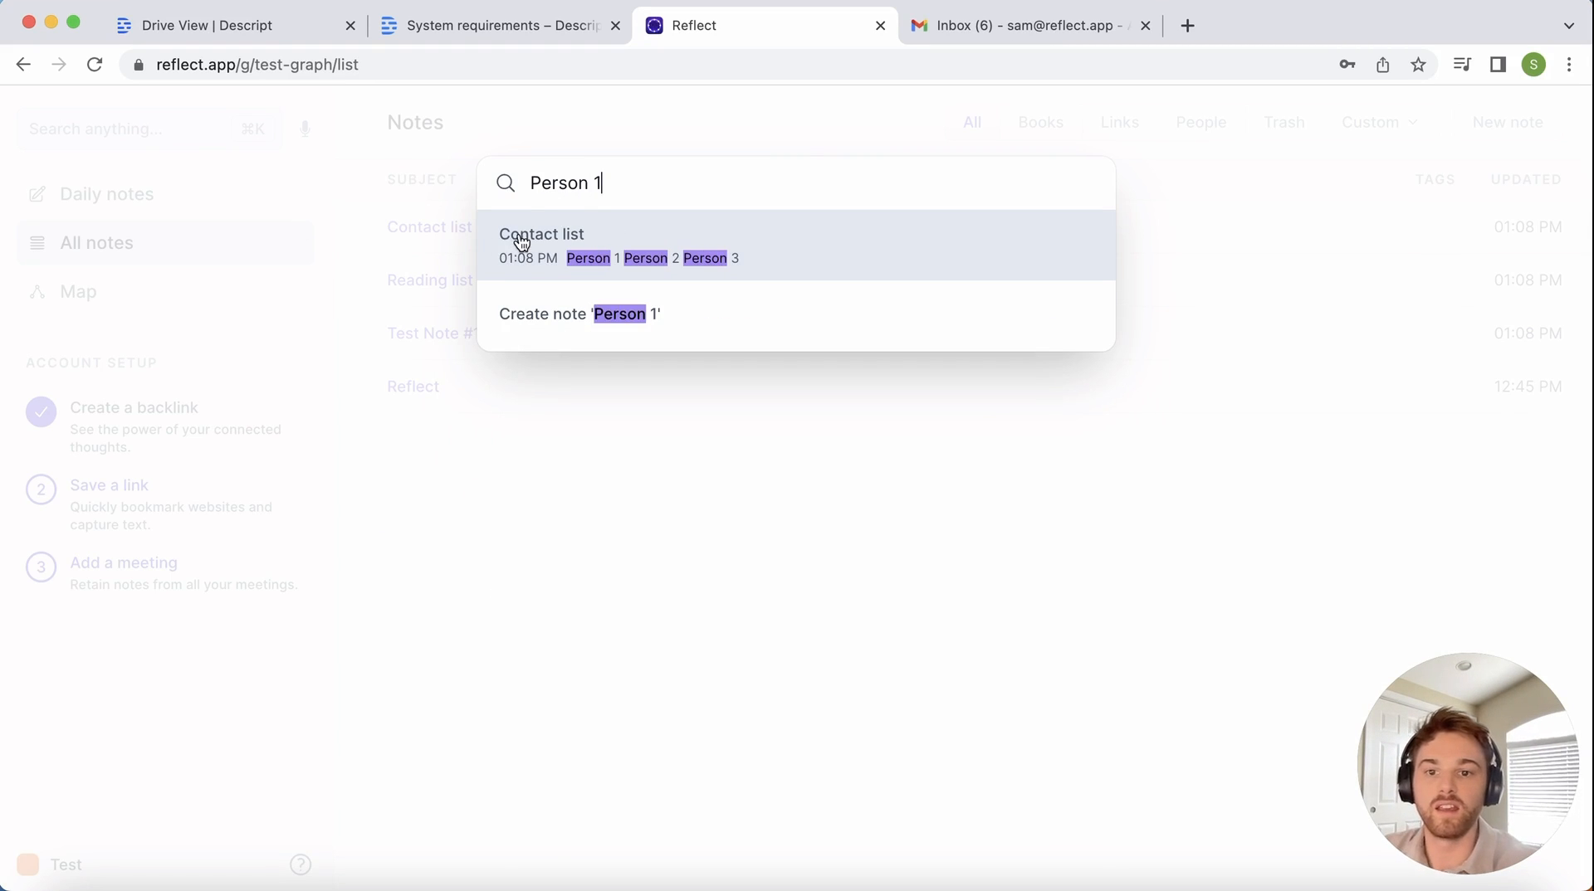
click(542, 245)
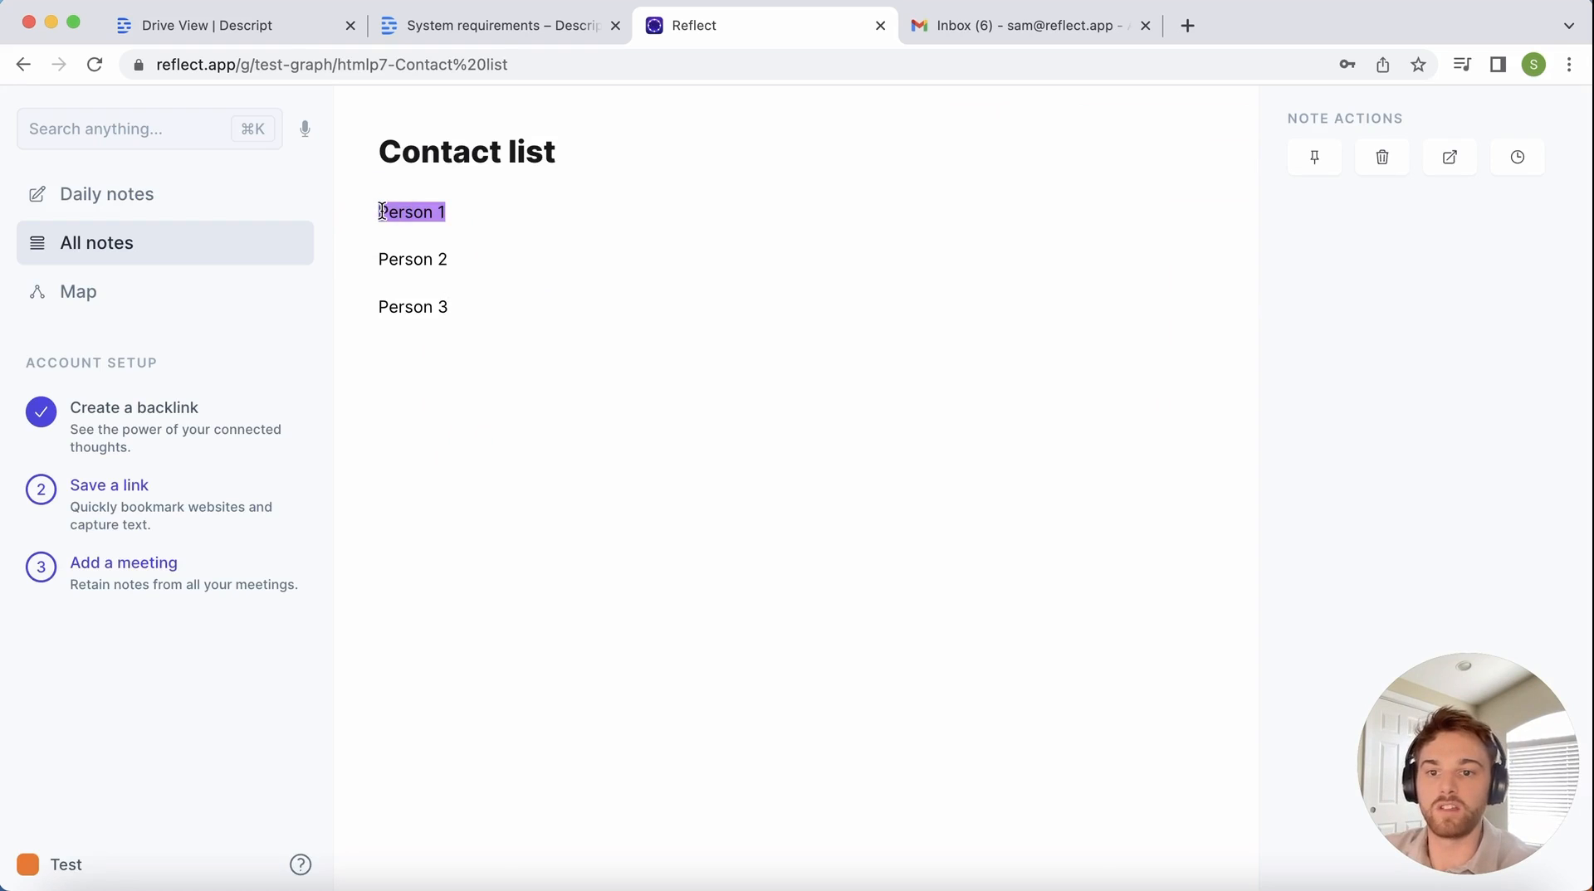
text(#)
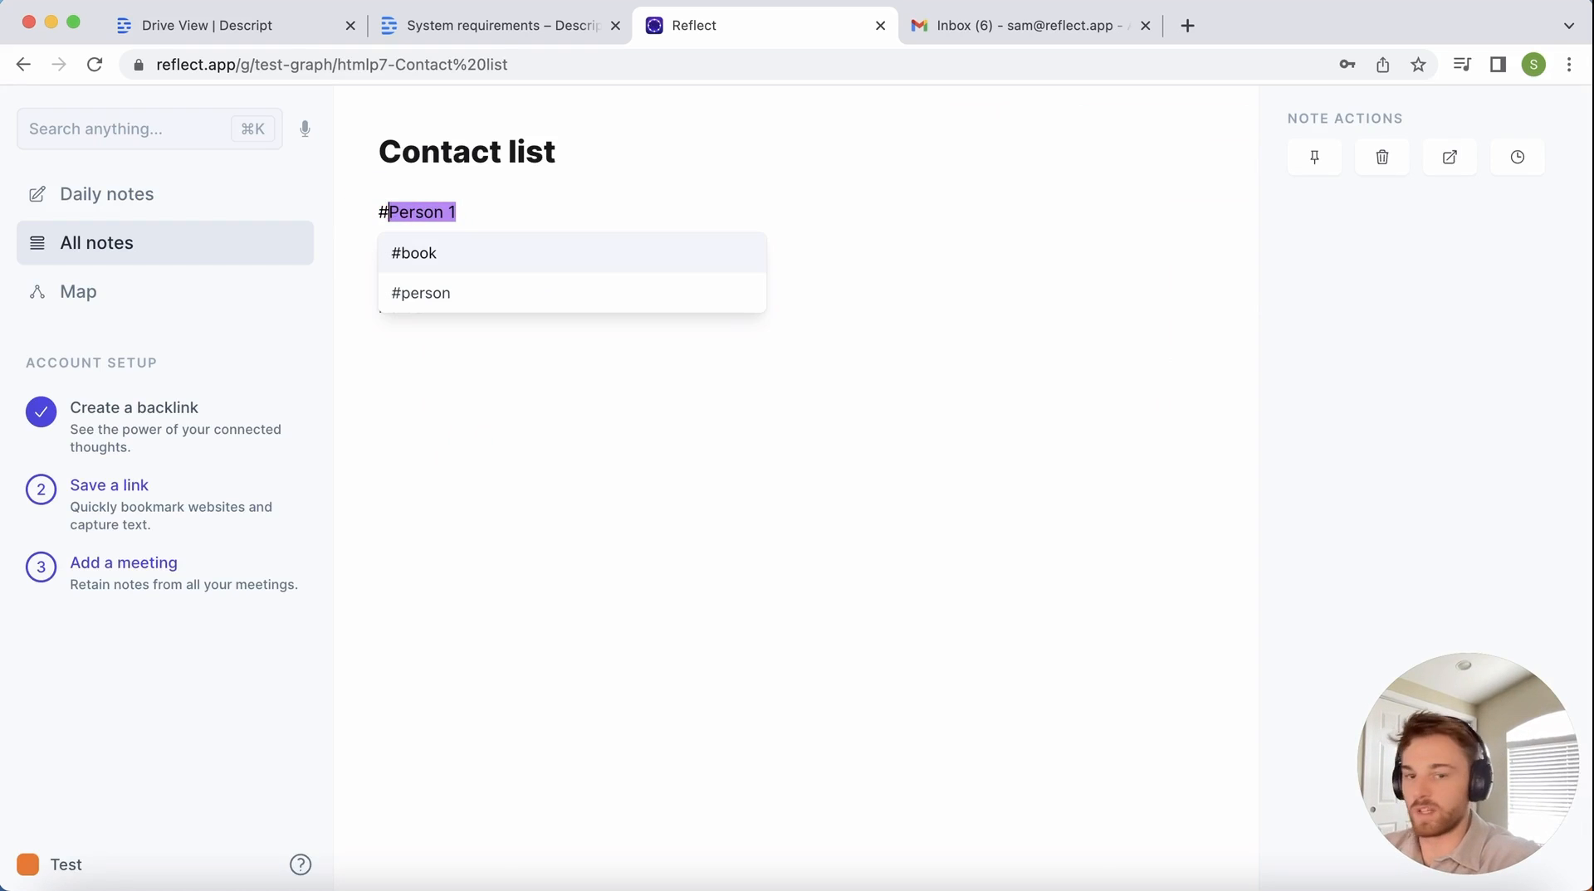